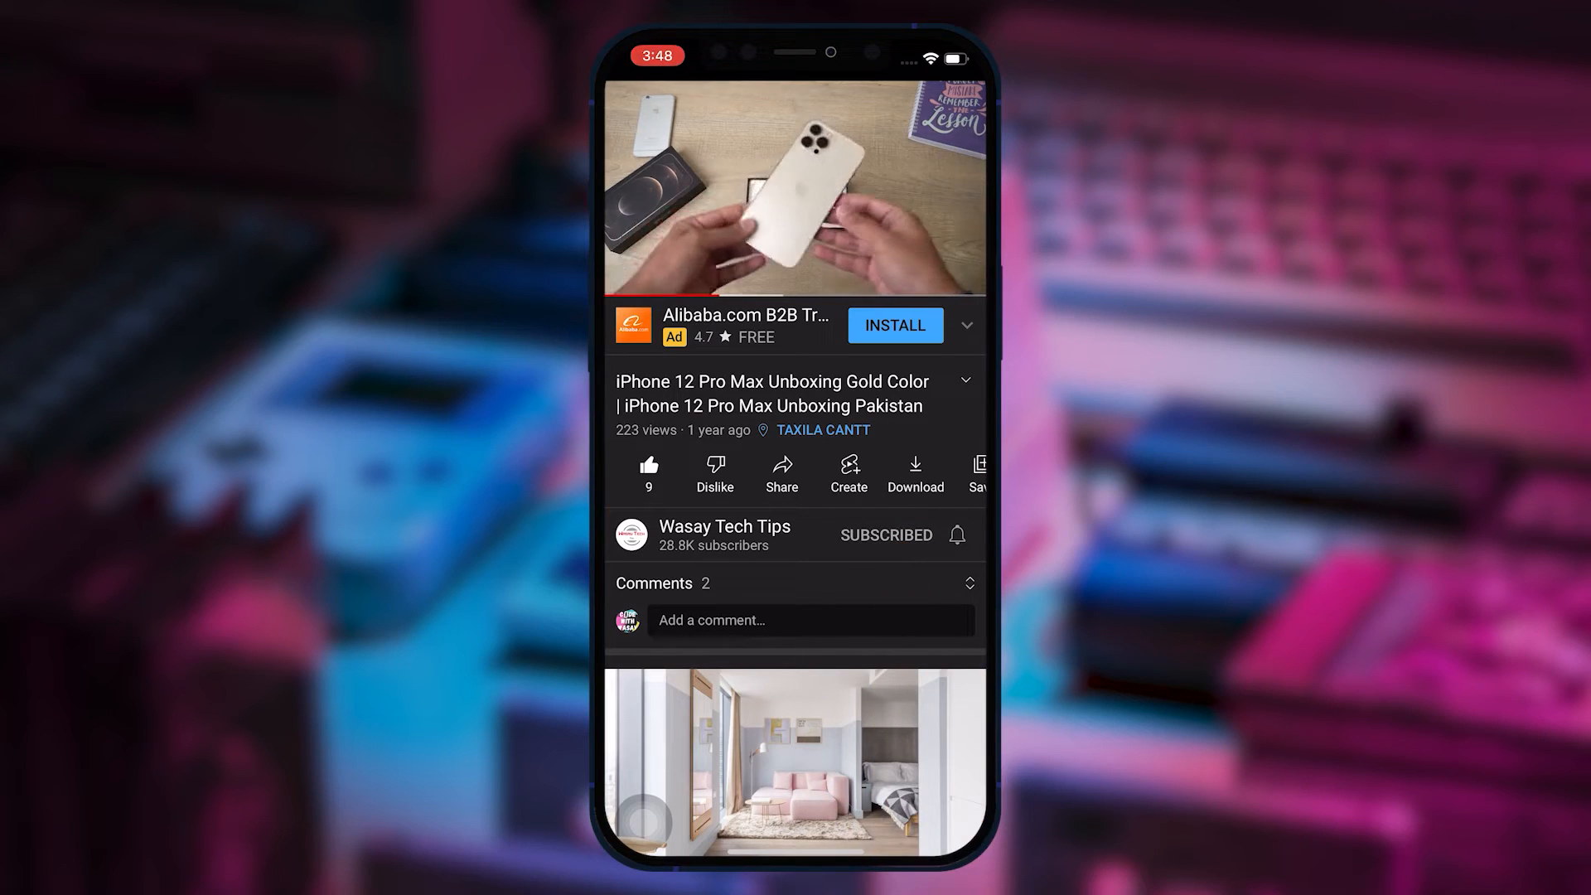
Open the TutorialLevel scene and enter Play mode
left_click(954, 534)
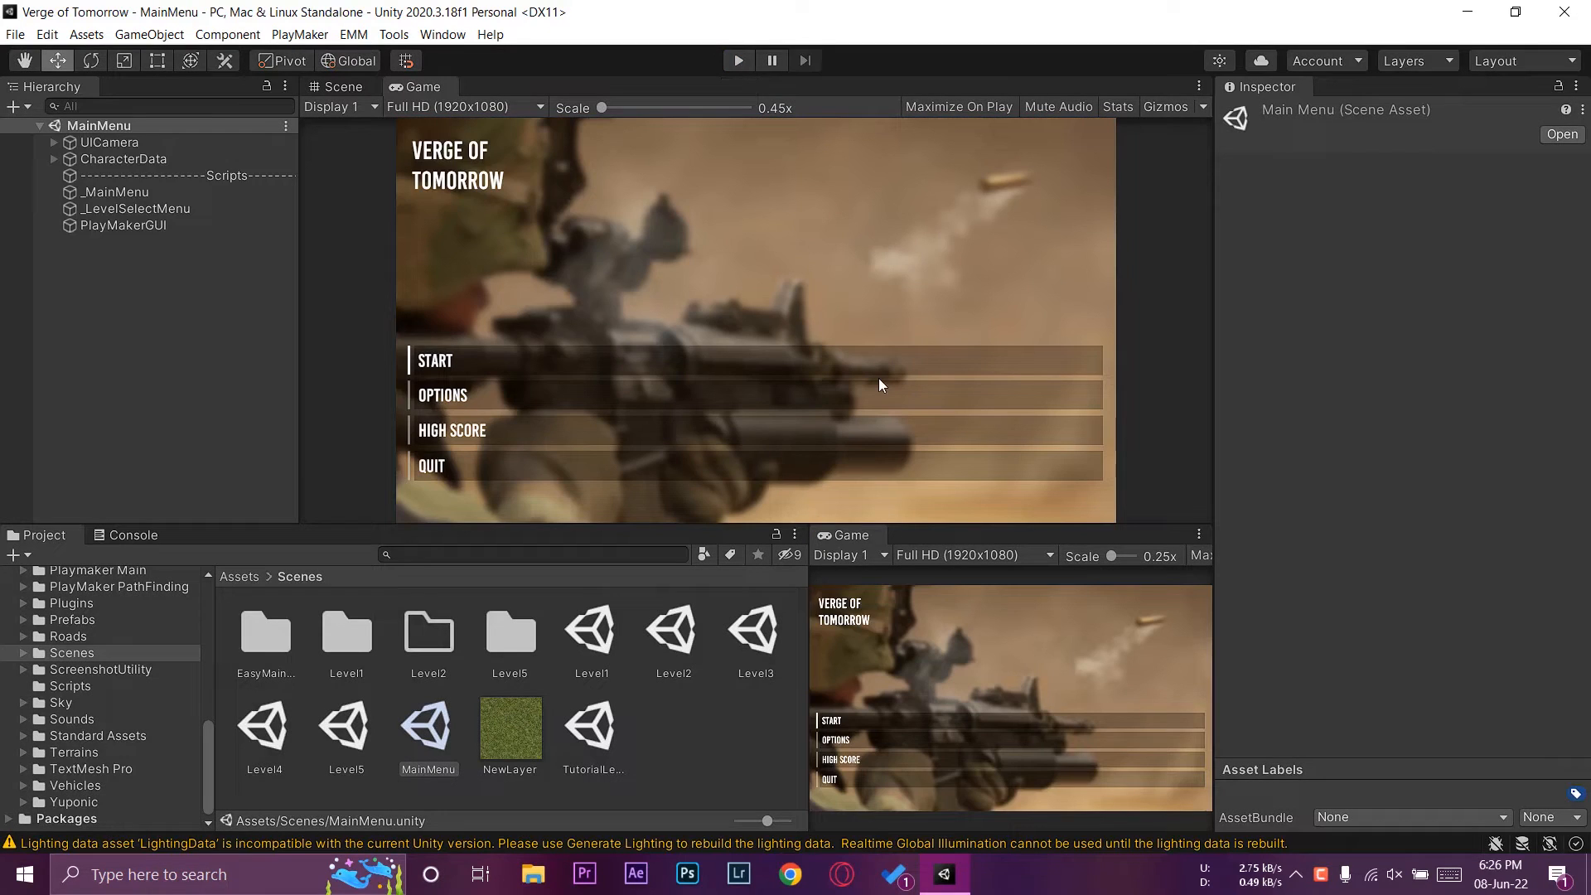
mouse_move(830, 367)
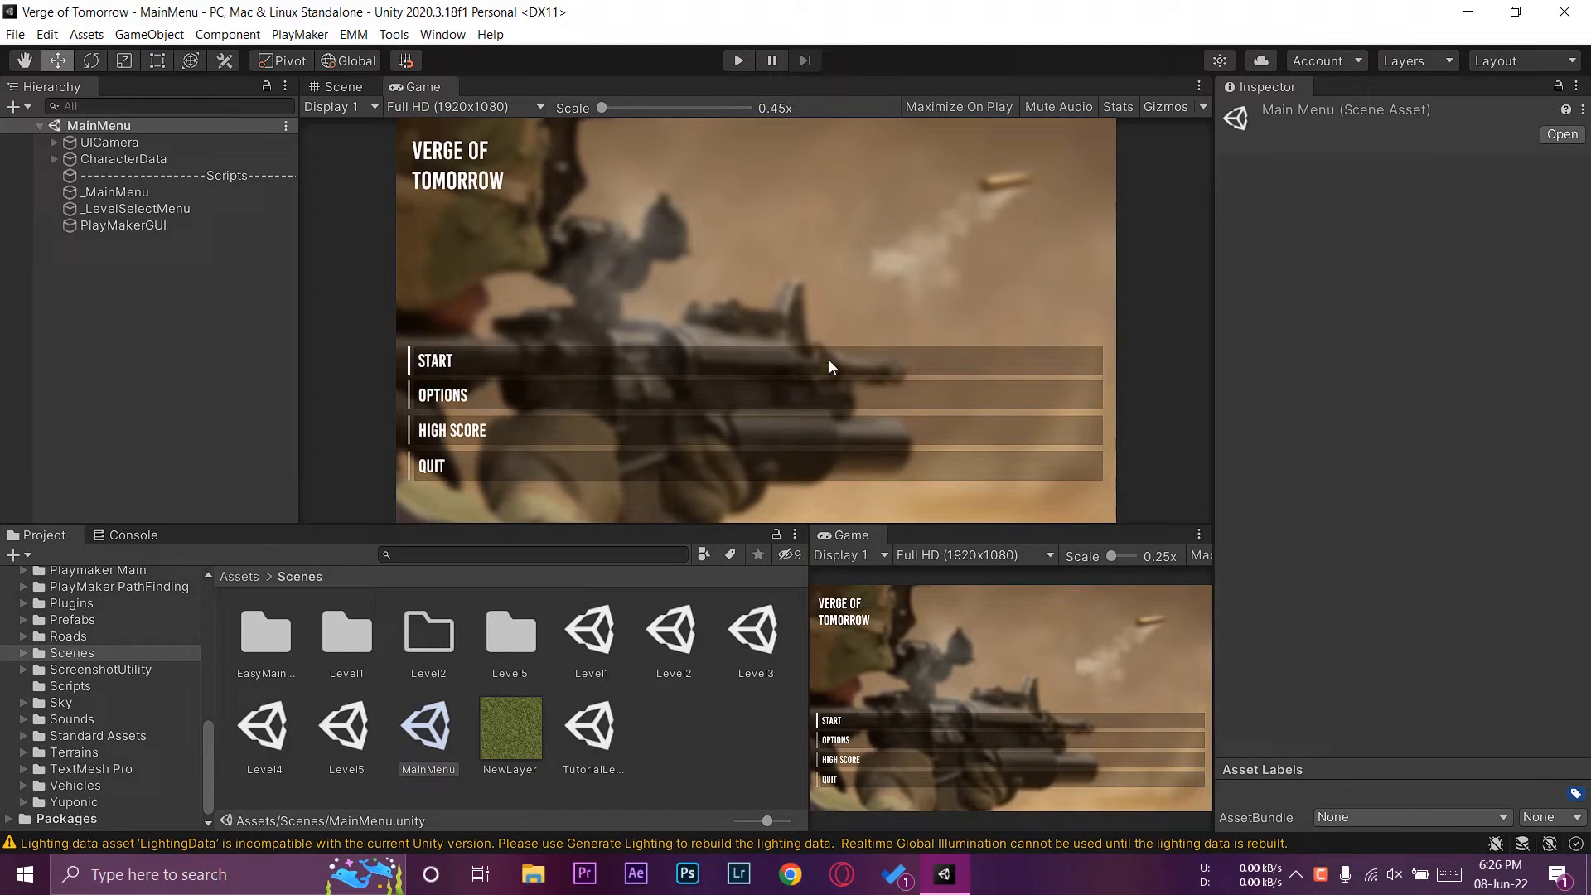
mouse_move(706, 363)
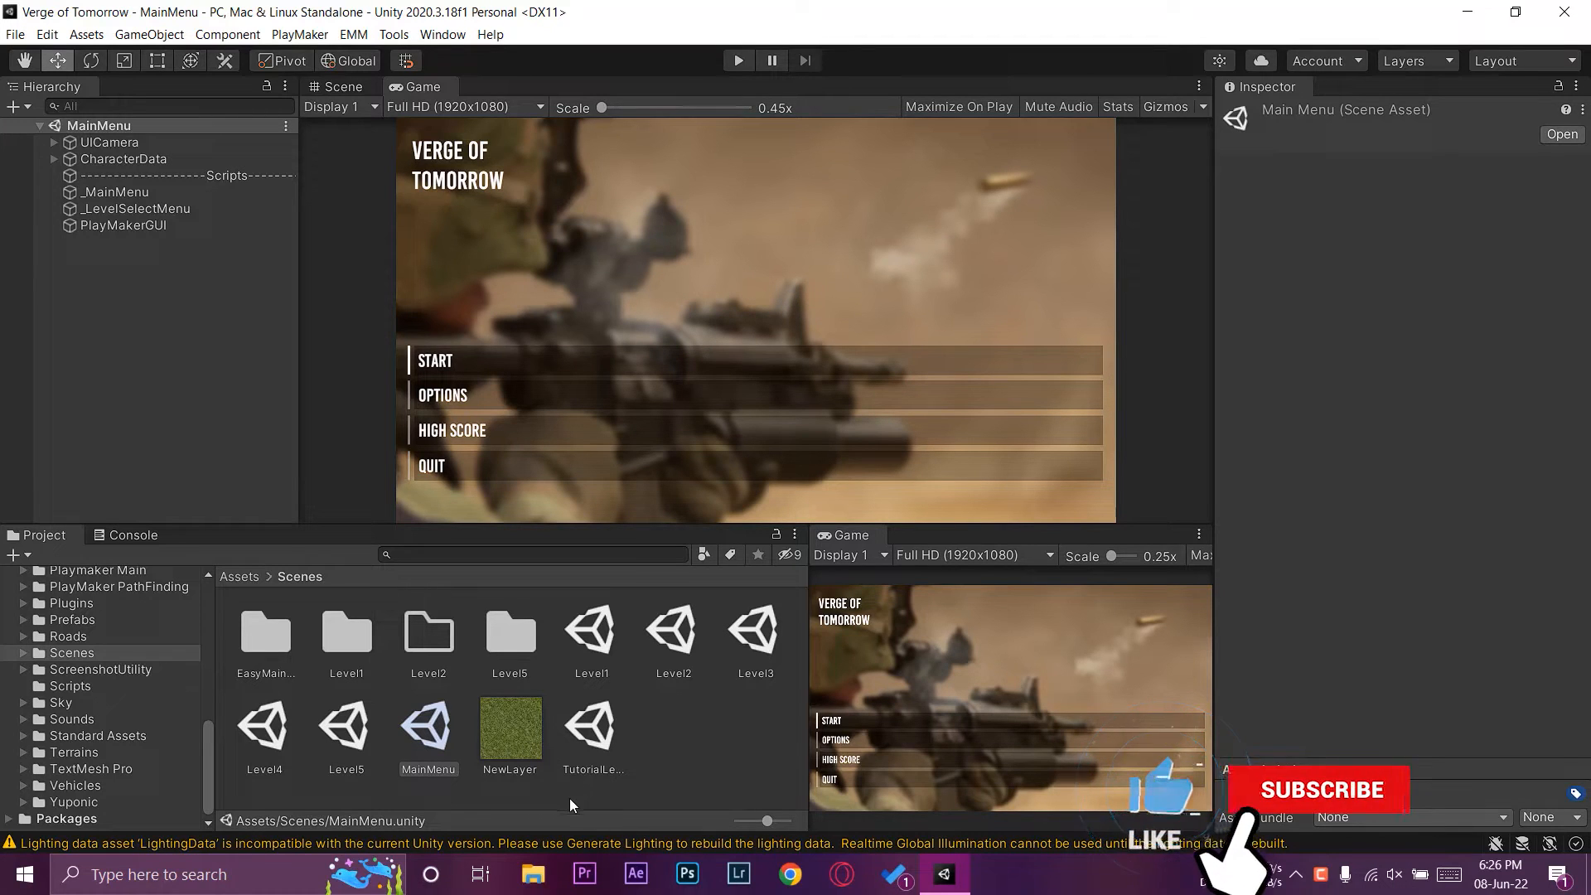
left_click(428, 728)
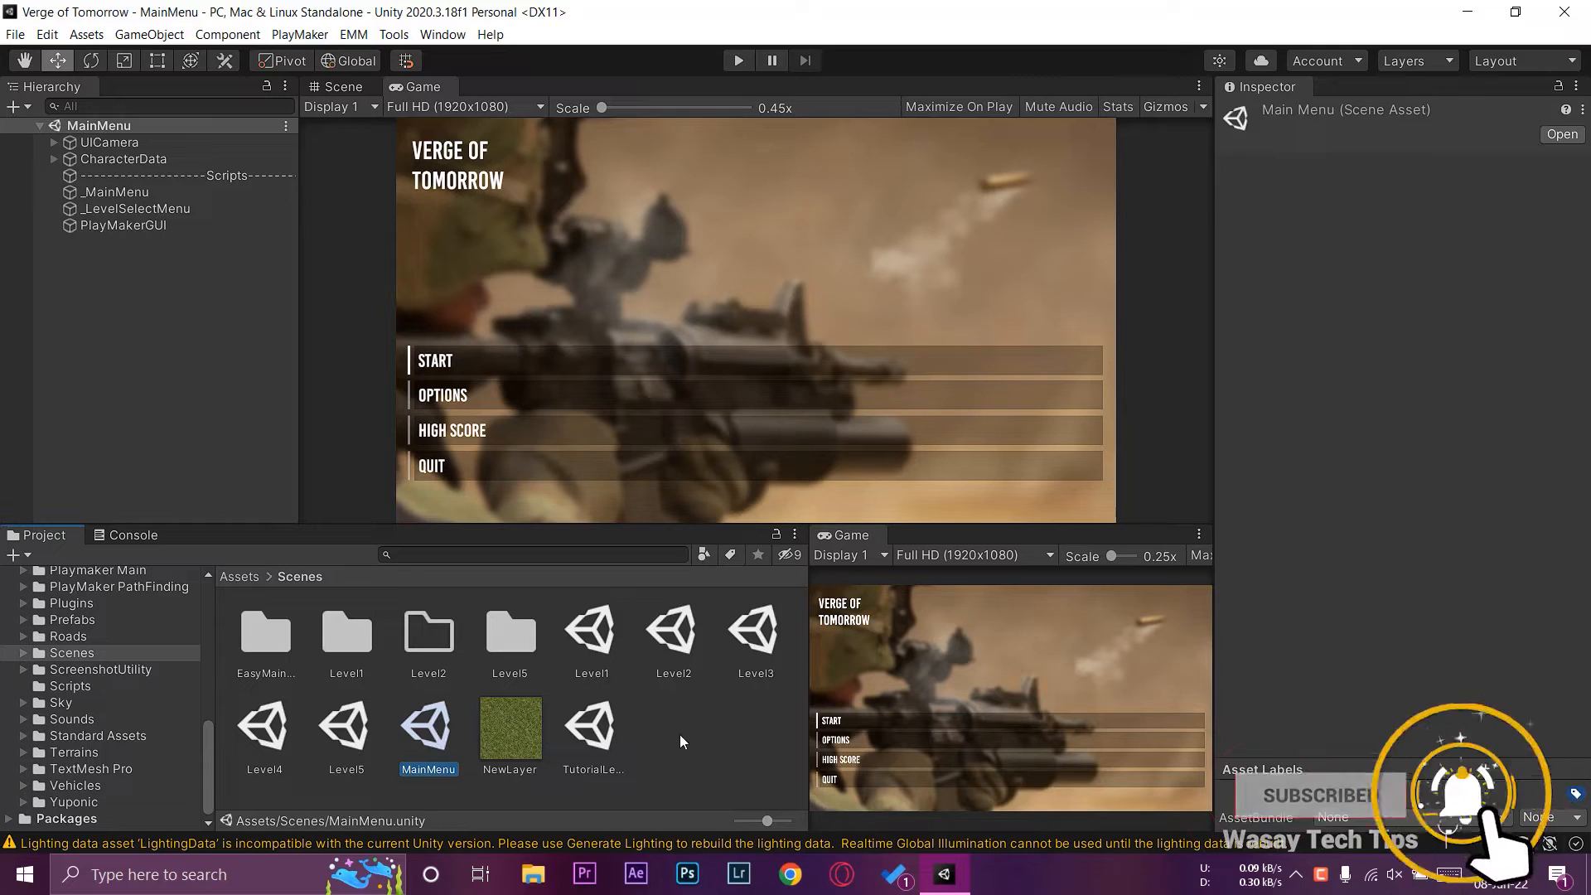
left_click(591, 726)
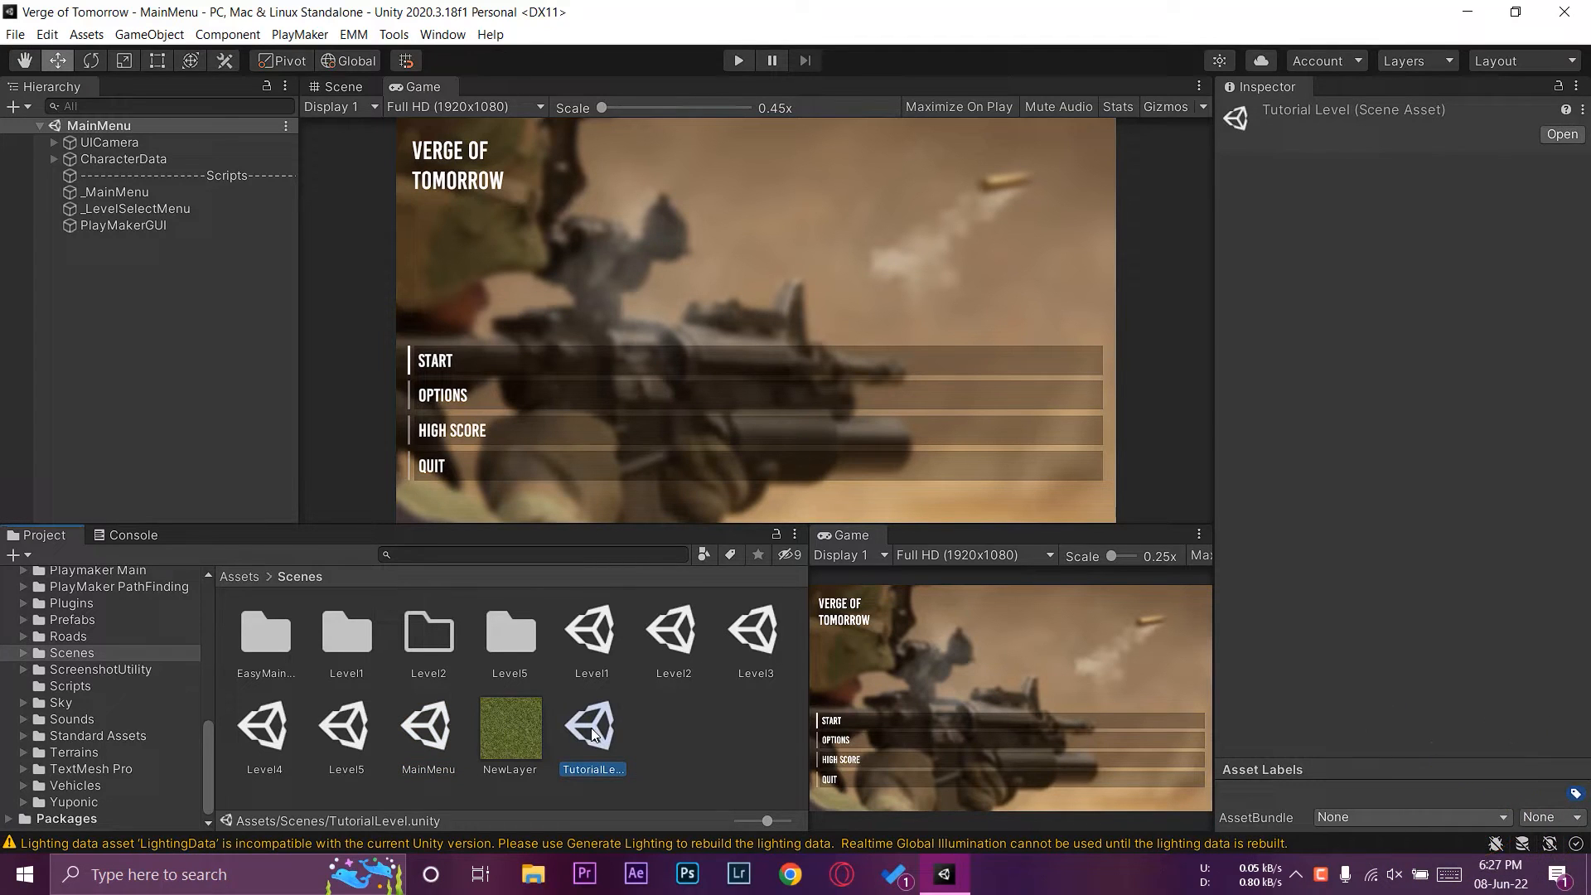
double_click(591, 724)
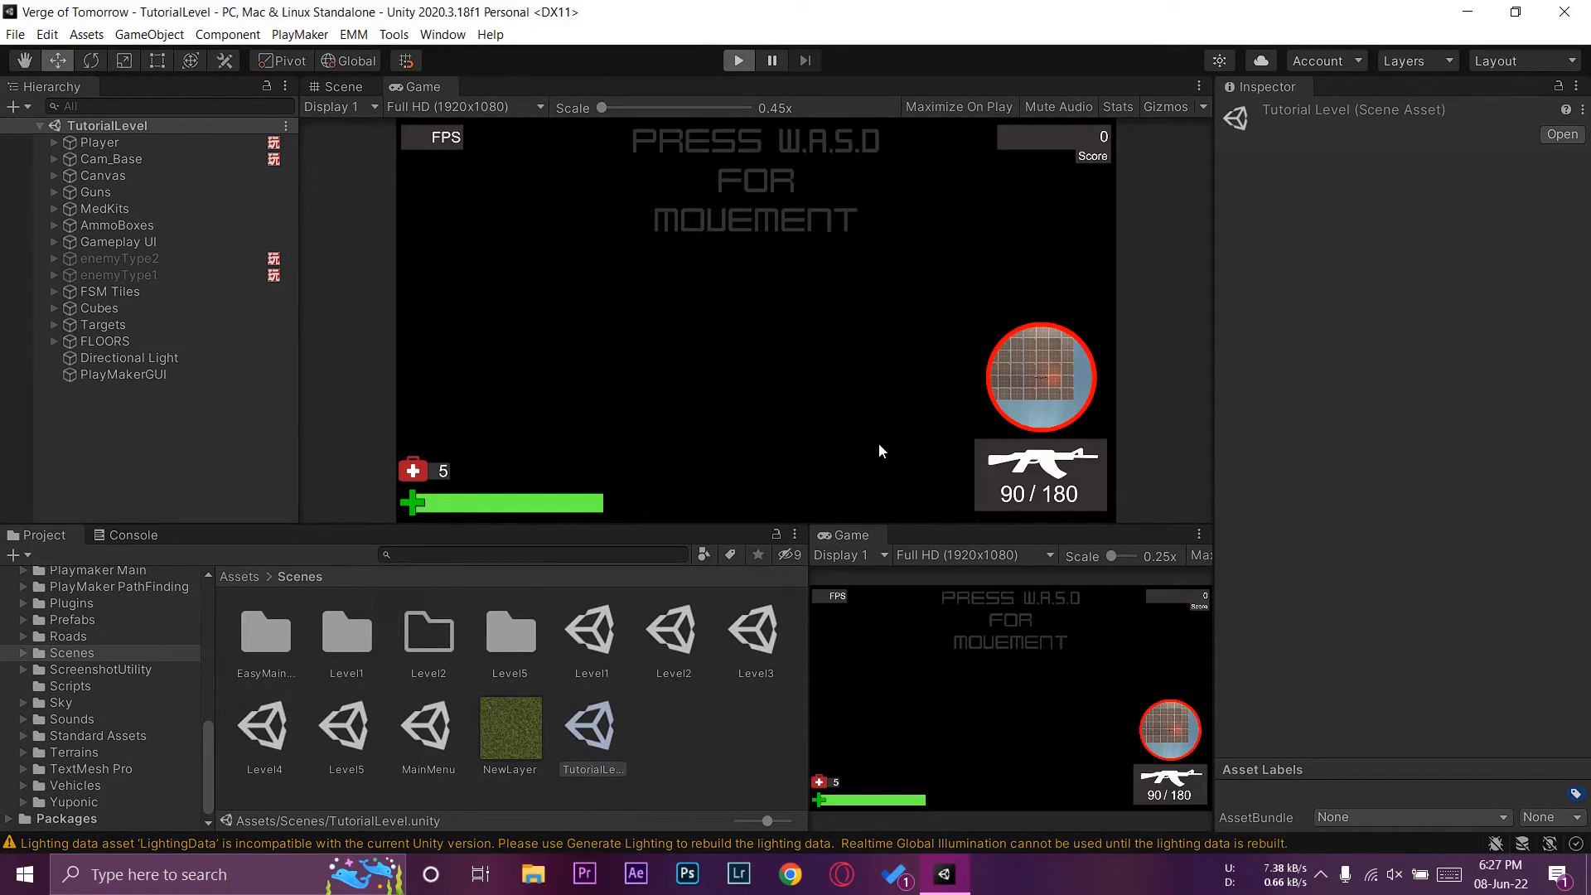
left_click(738, 60)
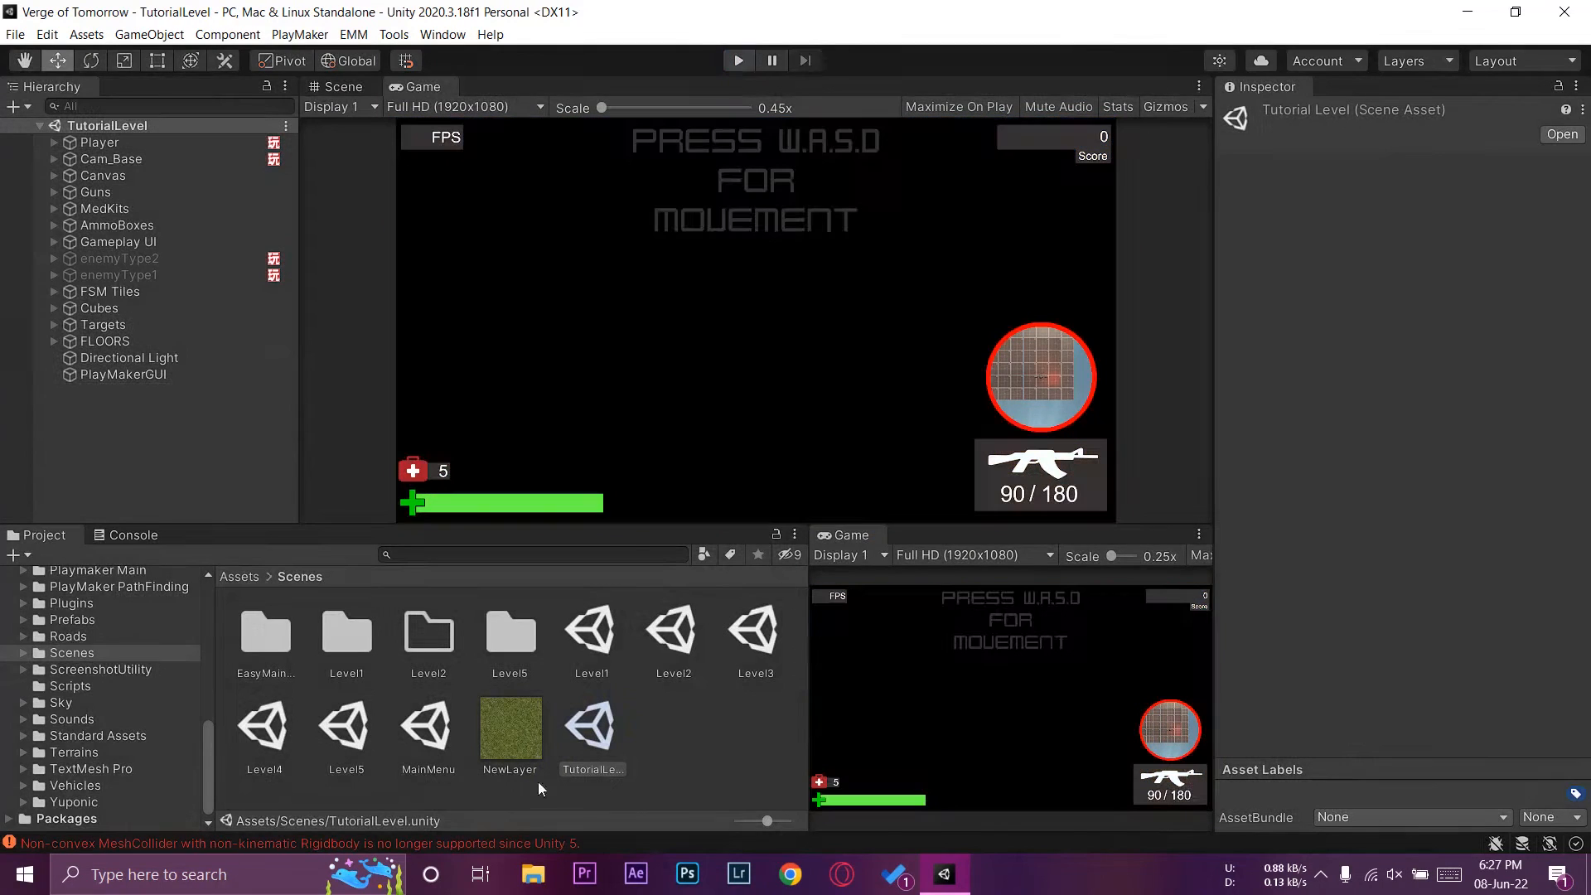
Reopen MainMenu and play through START and NEW GAME into the dark level
double_click(428, 726)
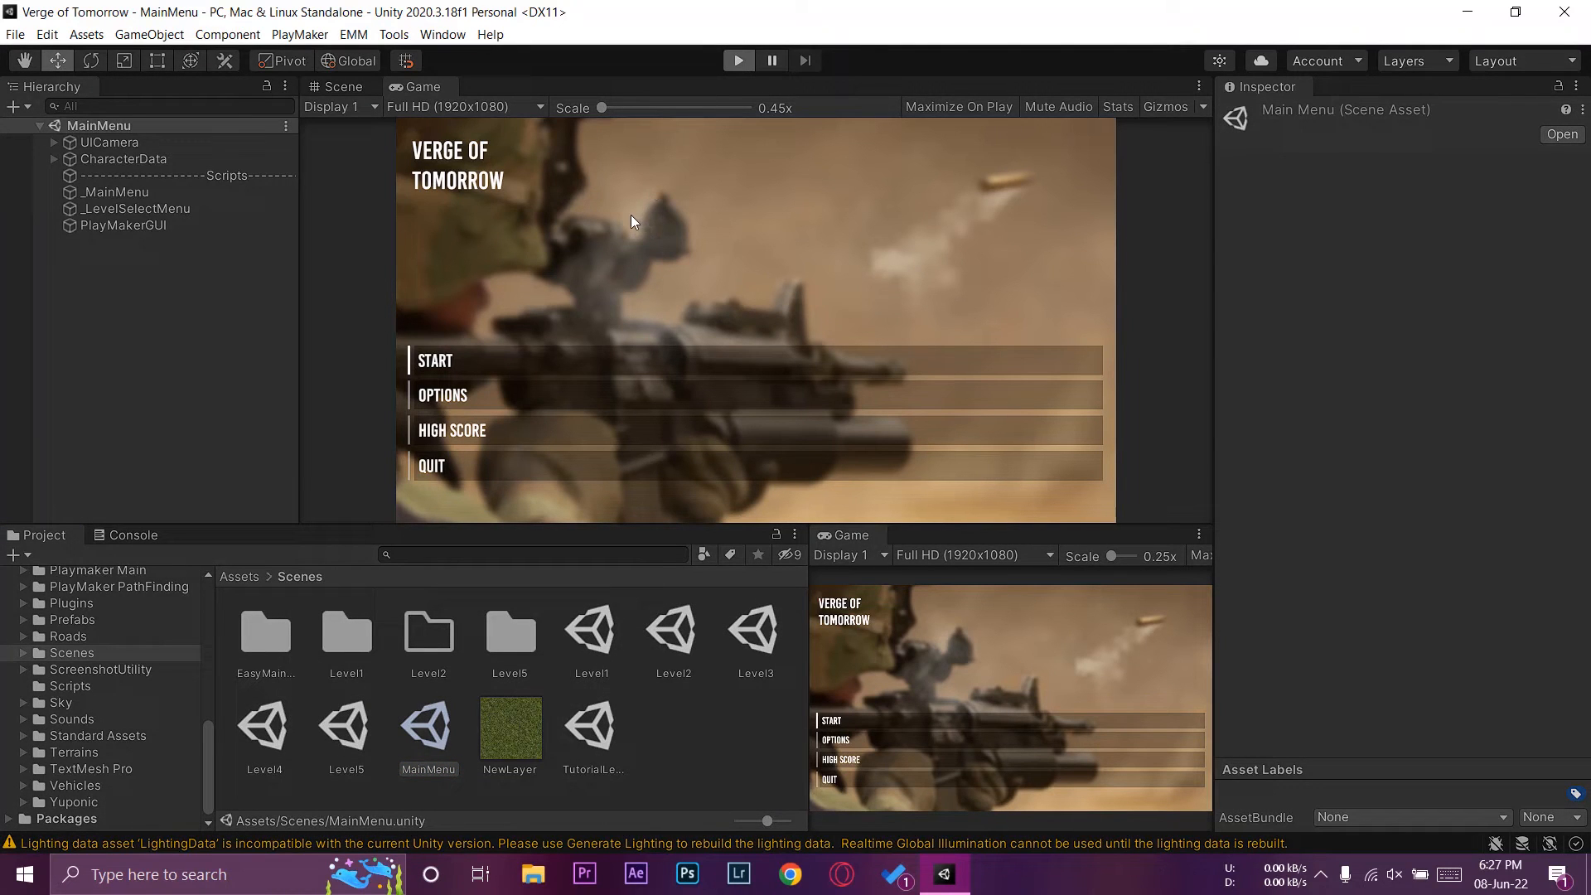
left_click(738, 60)
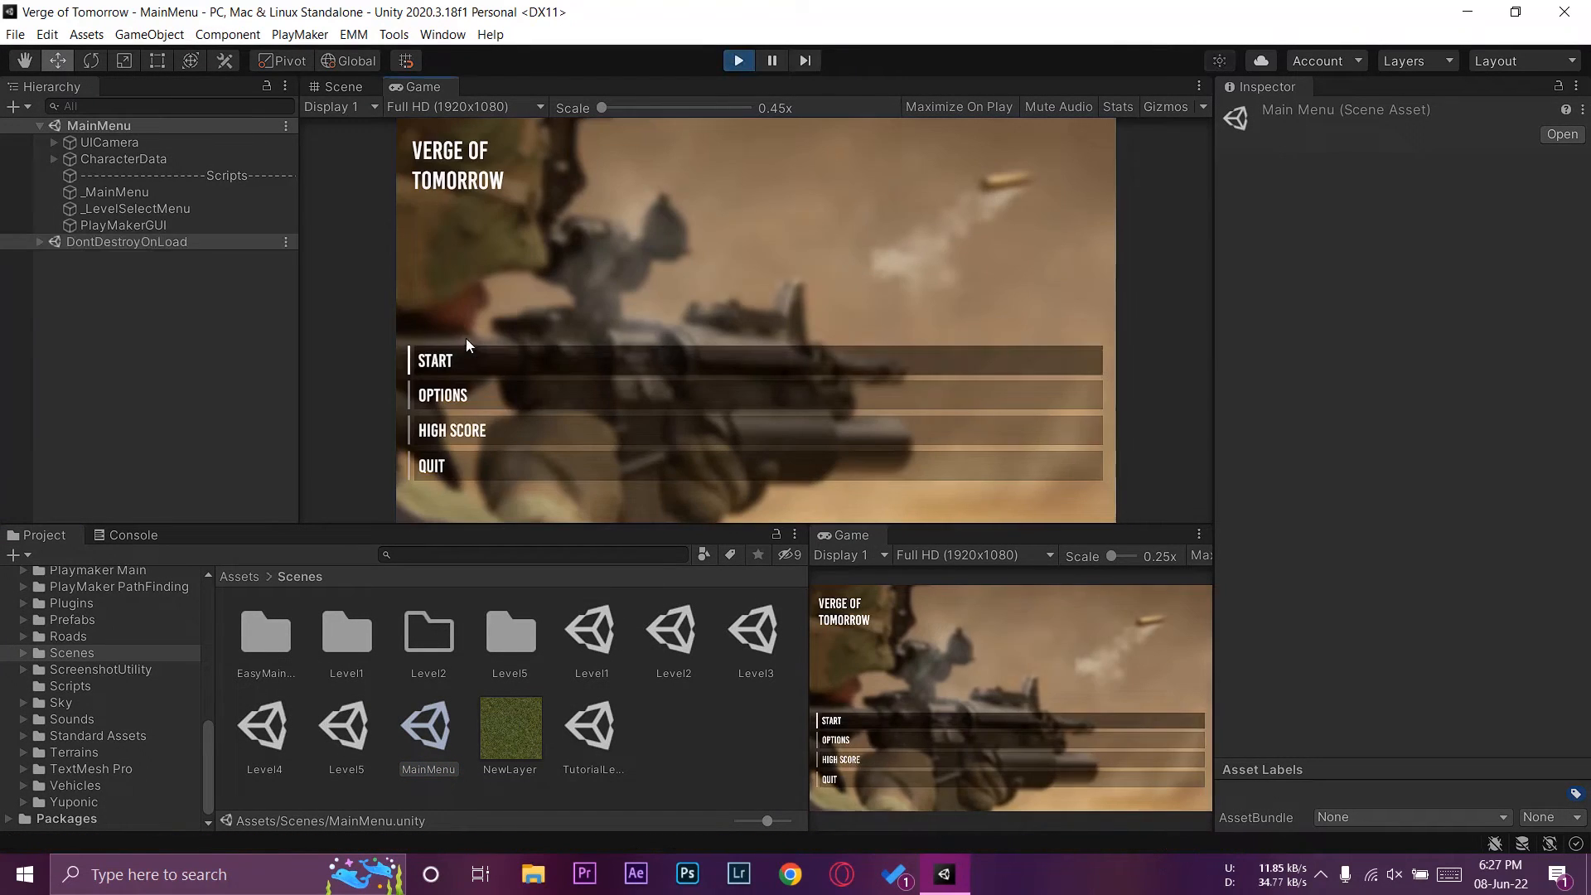
left_click(434, 361)
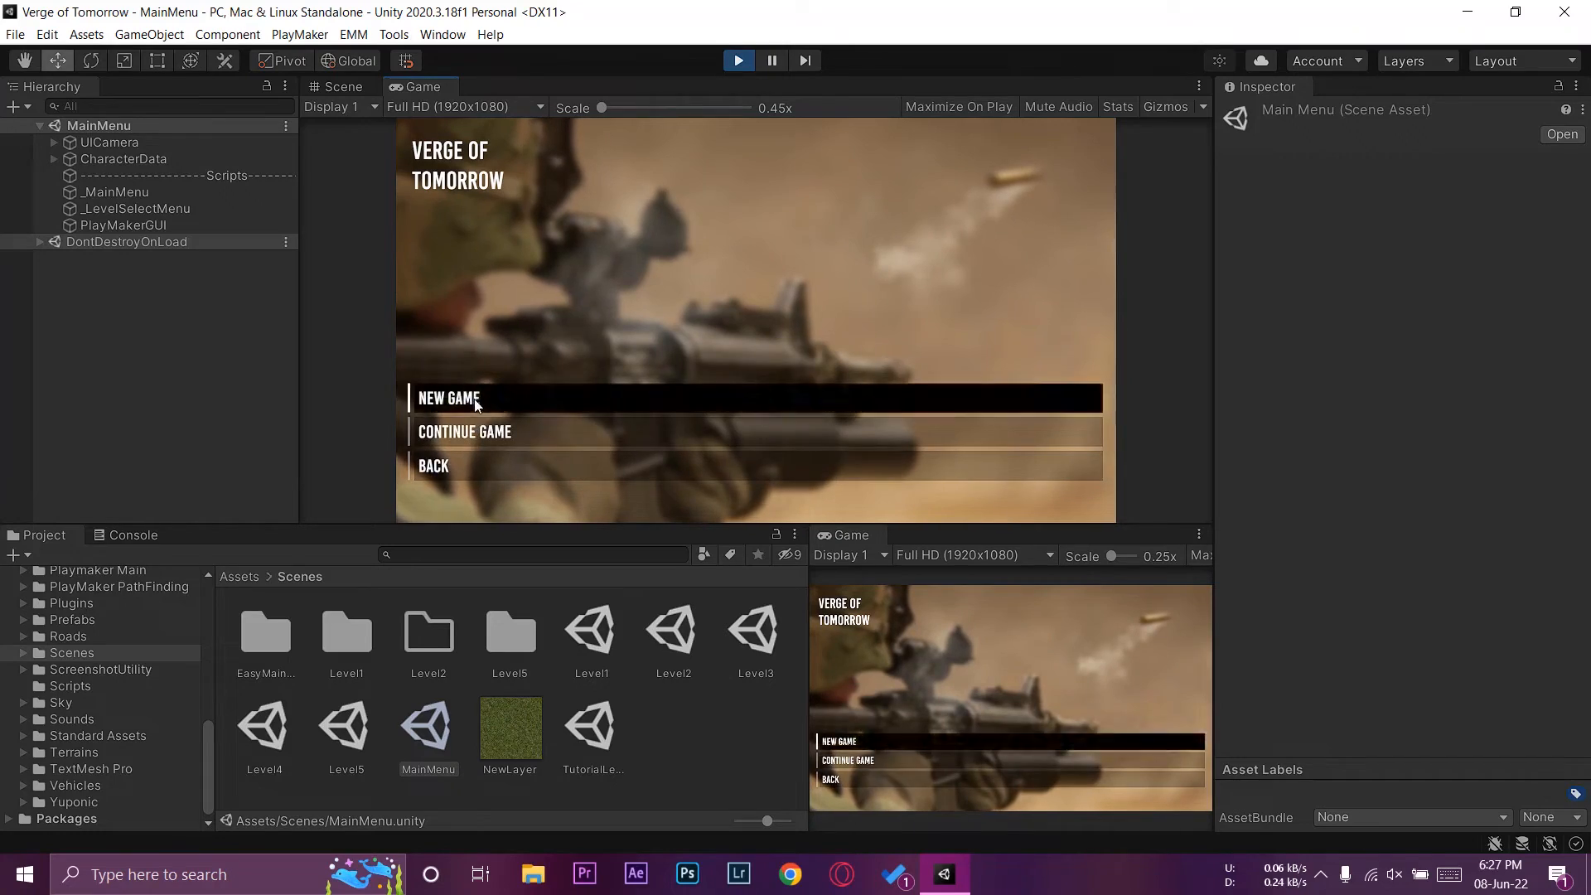
left_click(447, 397)
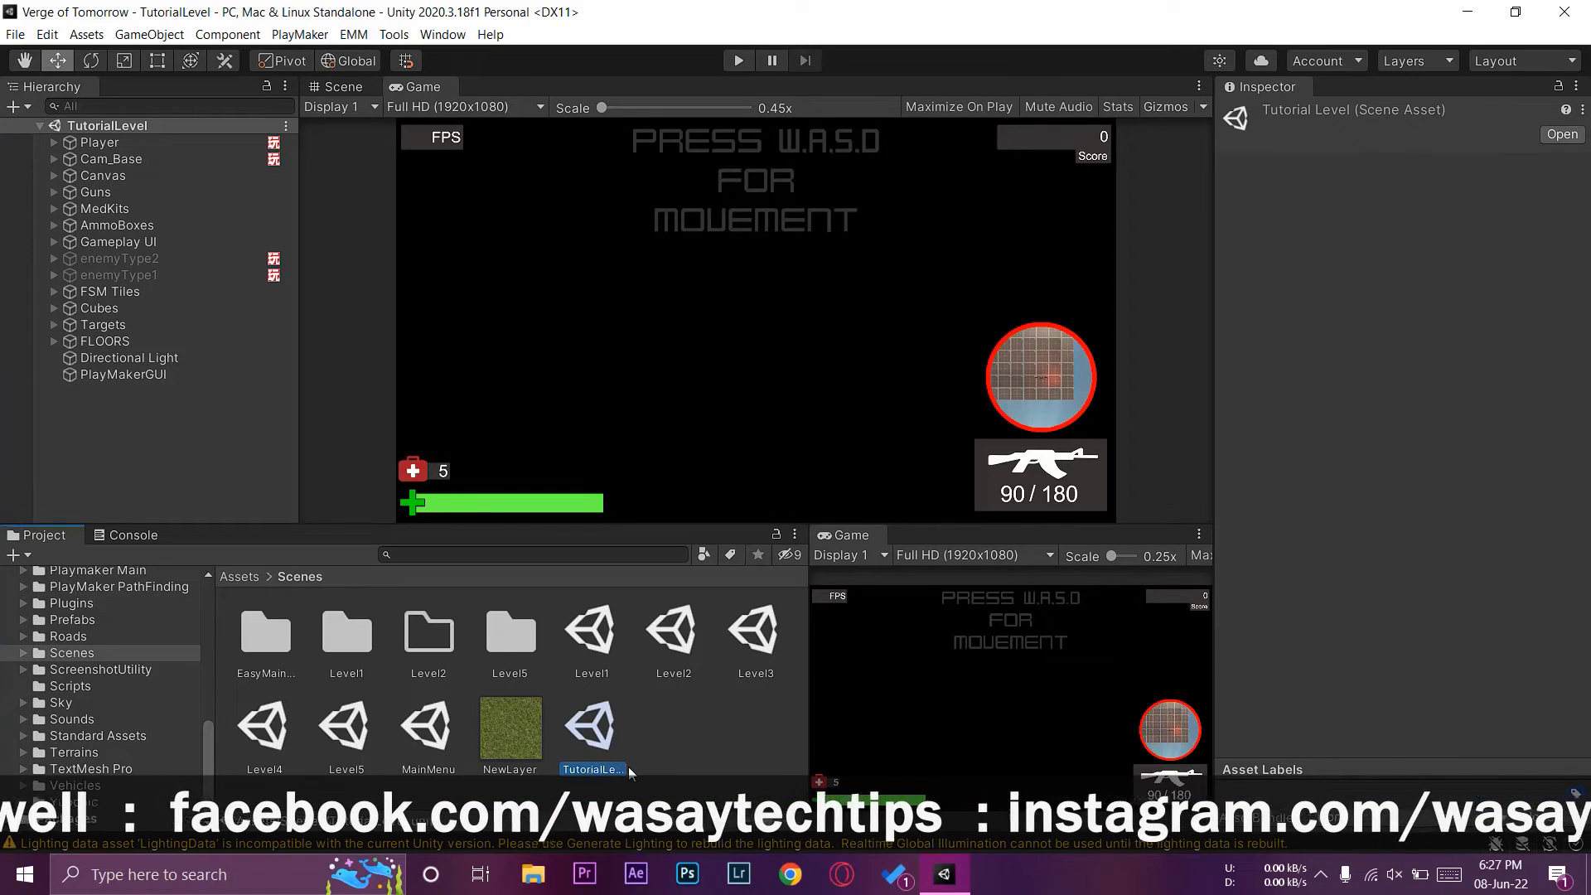
In Scene view, select Player and open the Lighting settings window
left_click(341, 86)
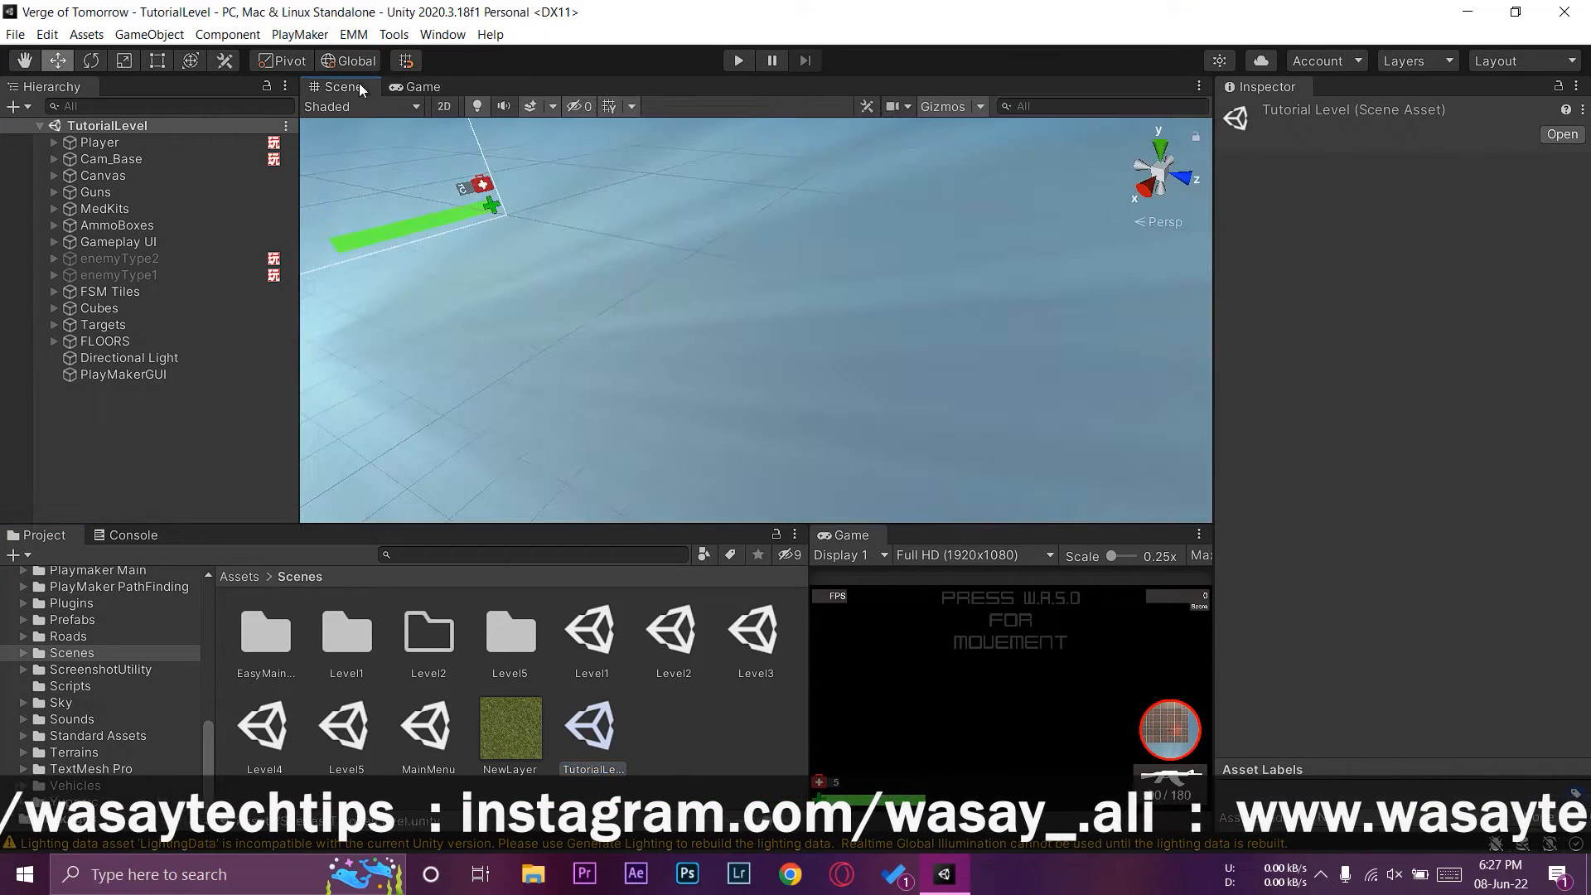
left_click(99, 142)
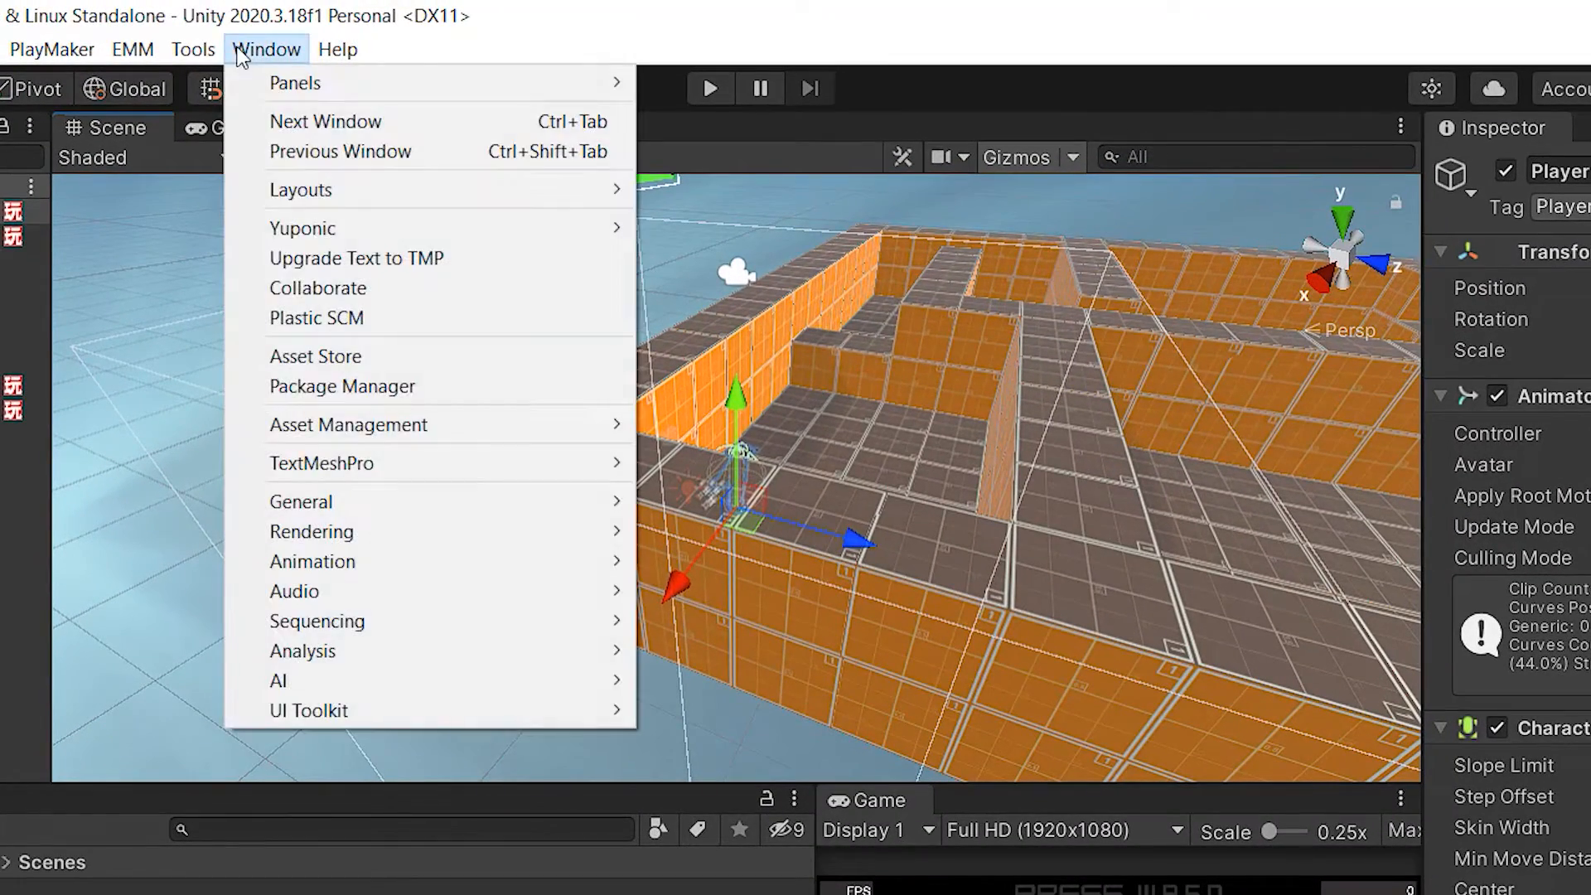
mouse_move(312, 531)
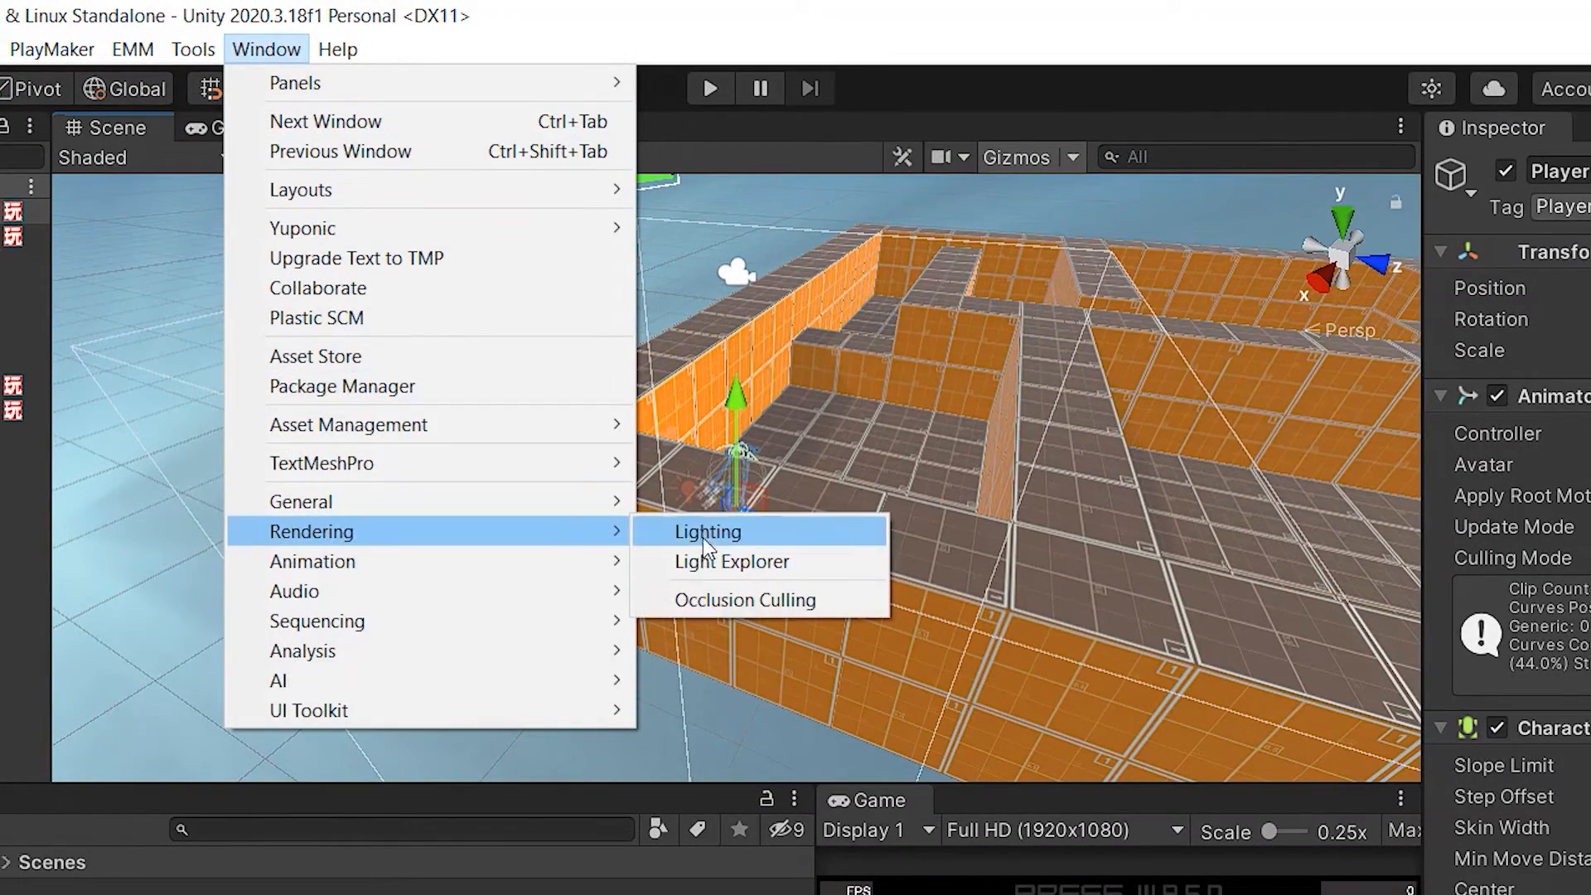
left_click(707, 531)
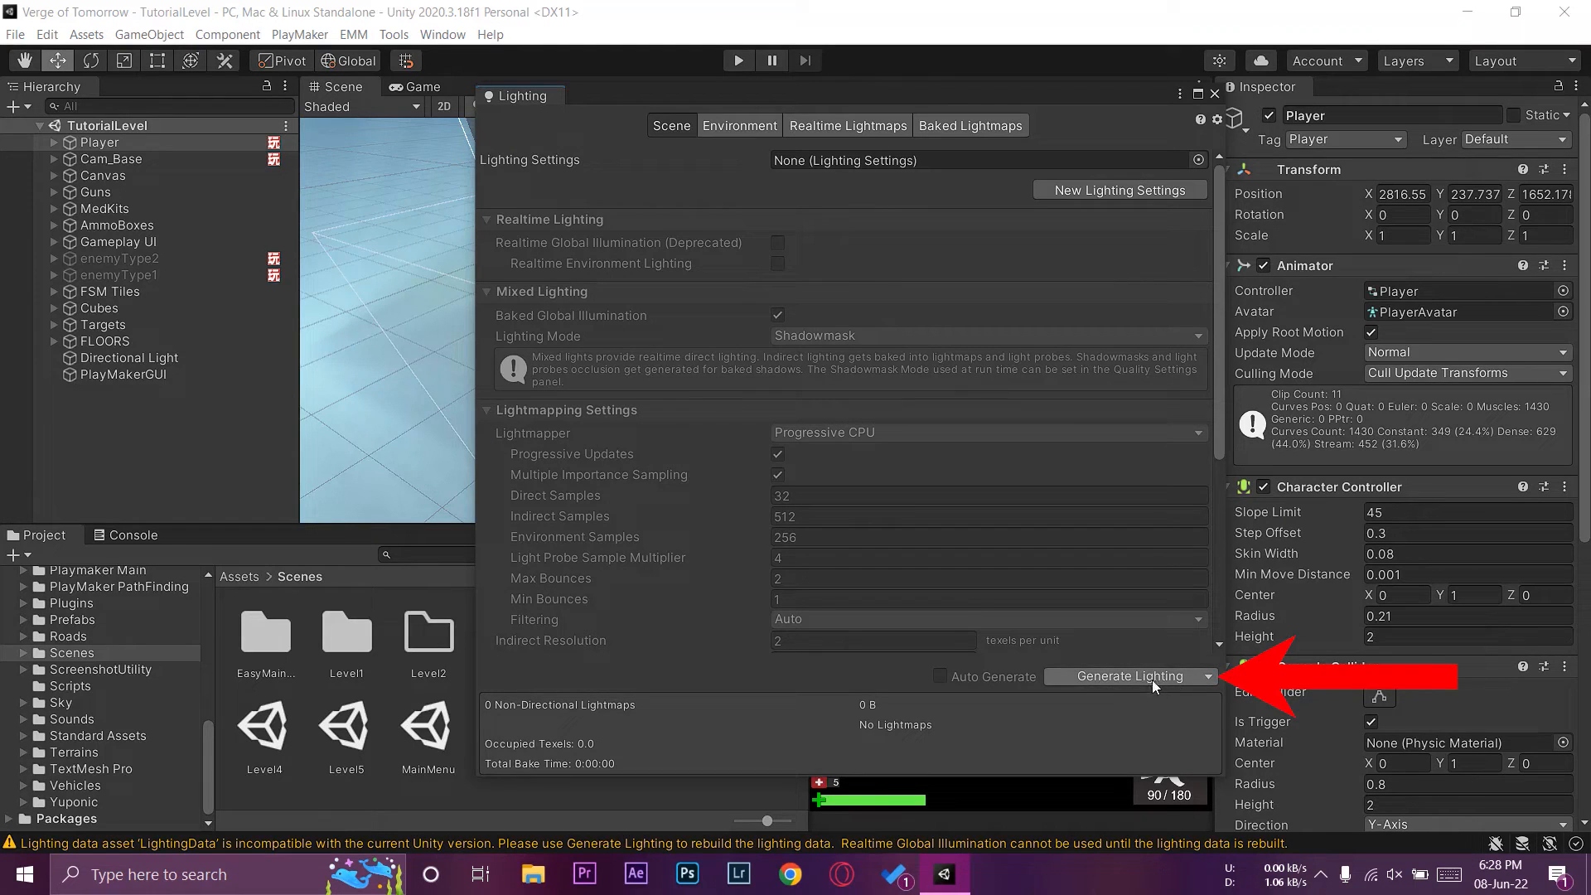
Generate lighting data for TutorialLevel, then close the Lighting window
left_click(1126, 676)
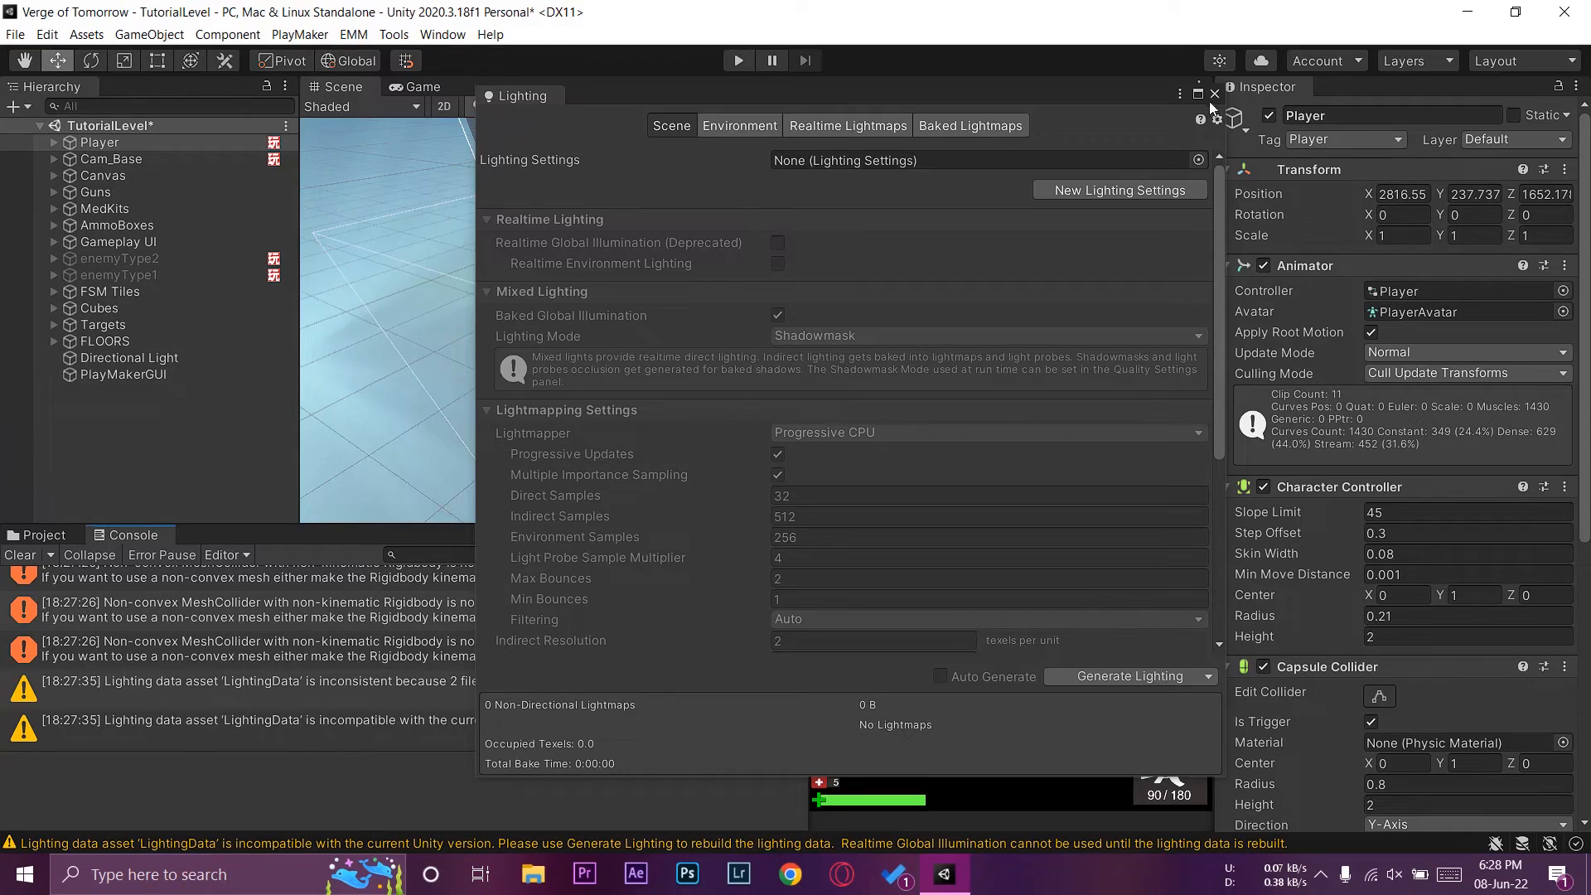
left_click(1213, 106)
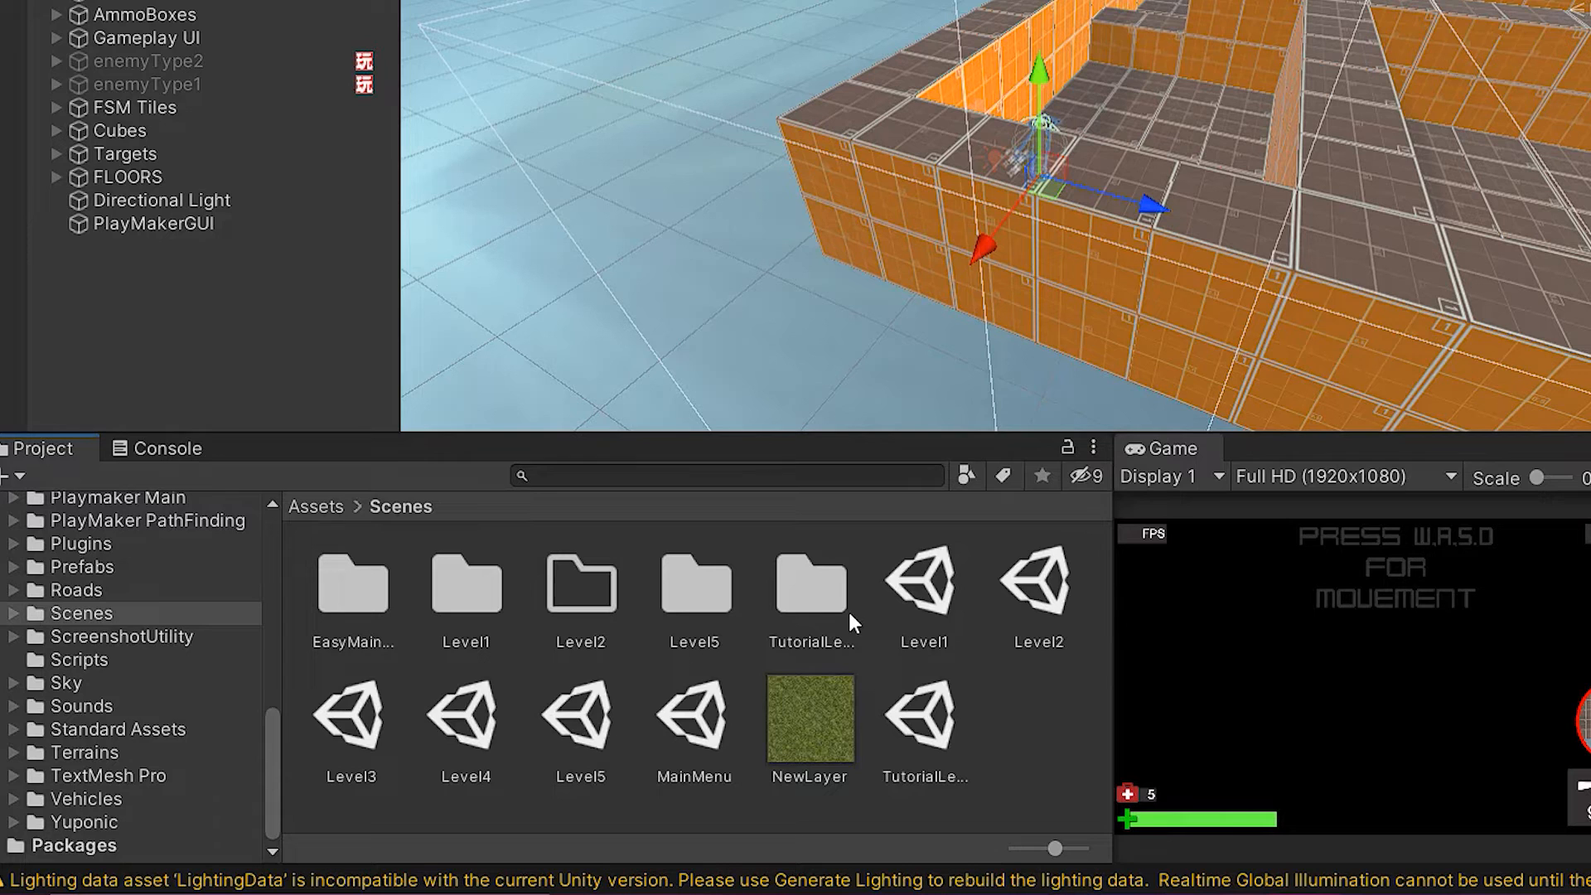
Inspect LightingData in the TutorialLevel folder, then go back to Scenes
double_click(810, 584)
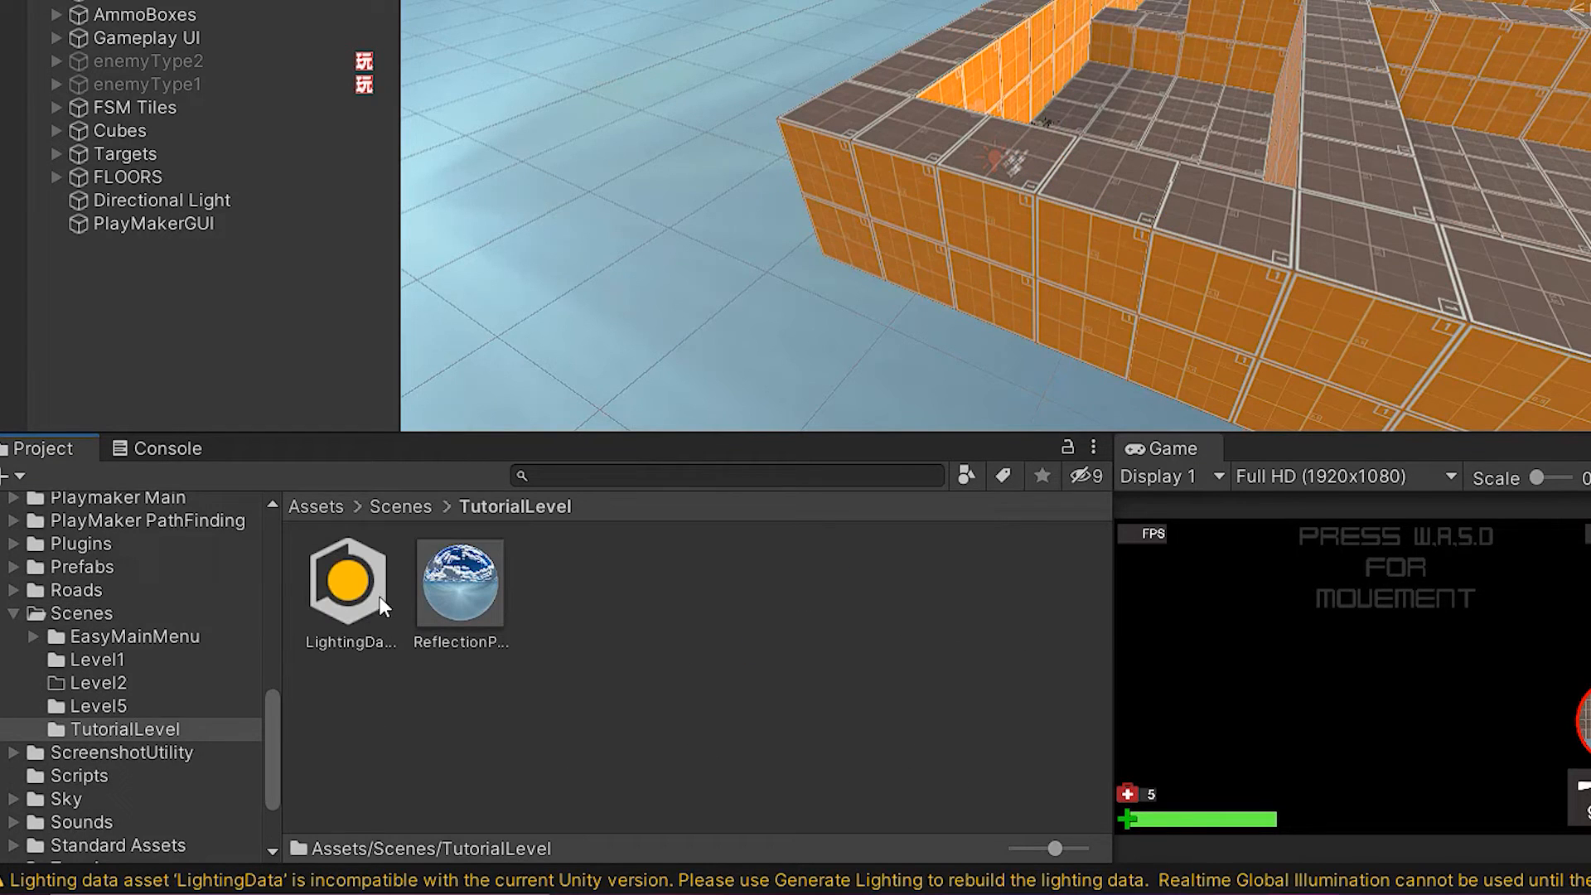
left_click(348, 580)
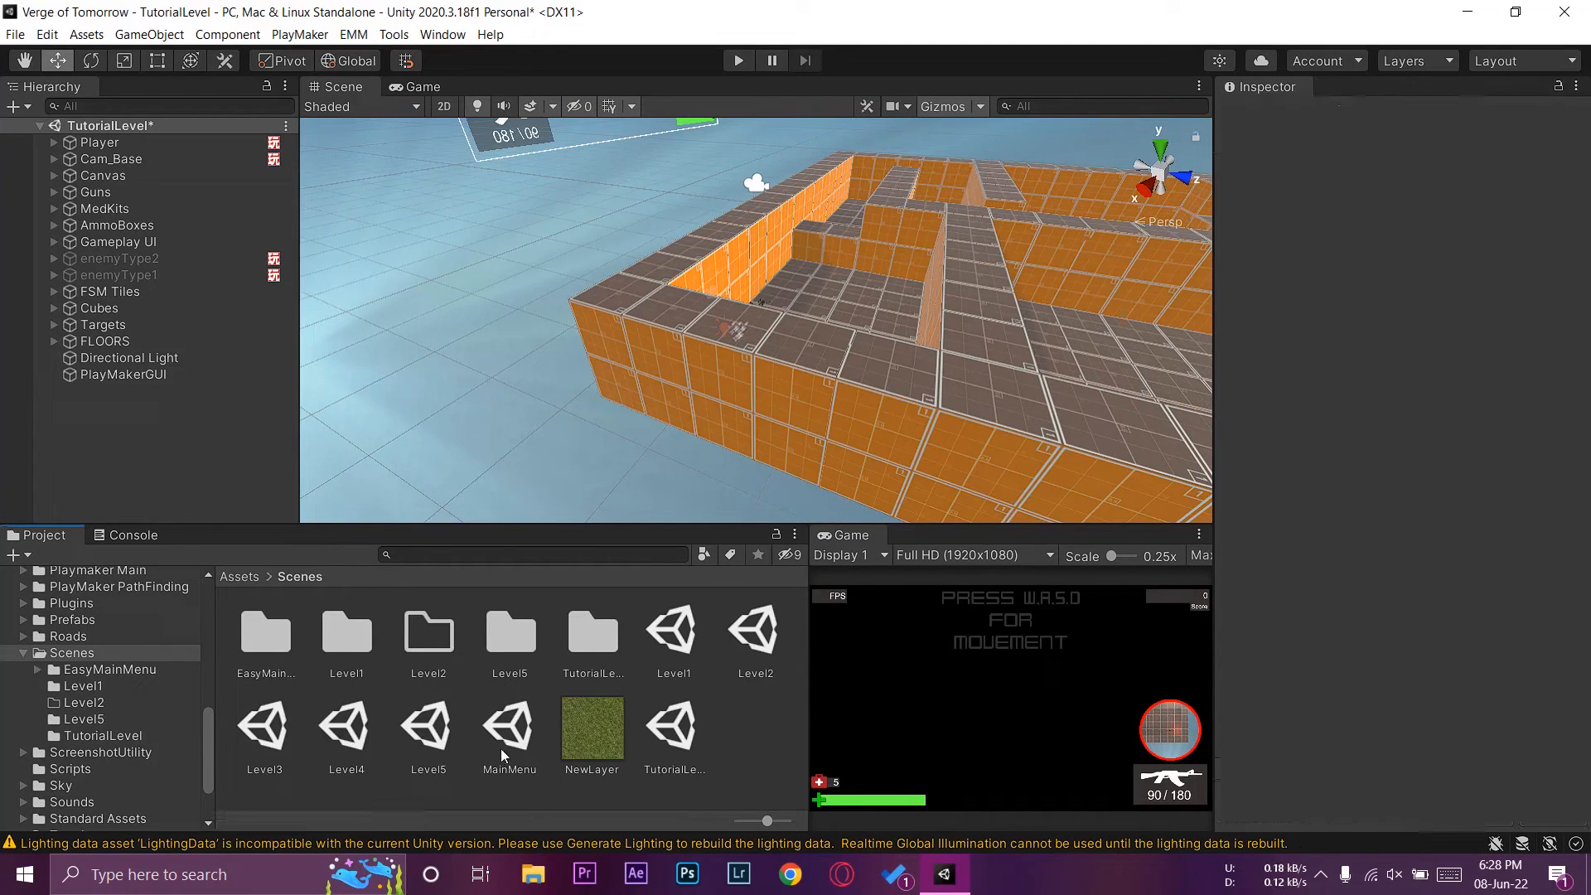
mouse_move(744, 714)
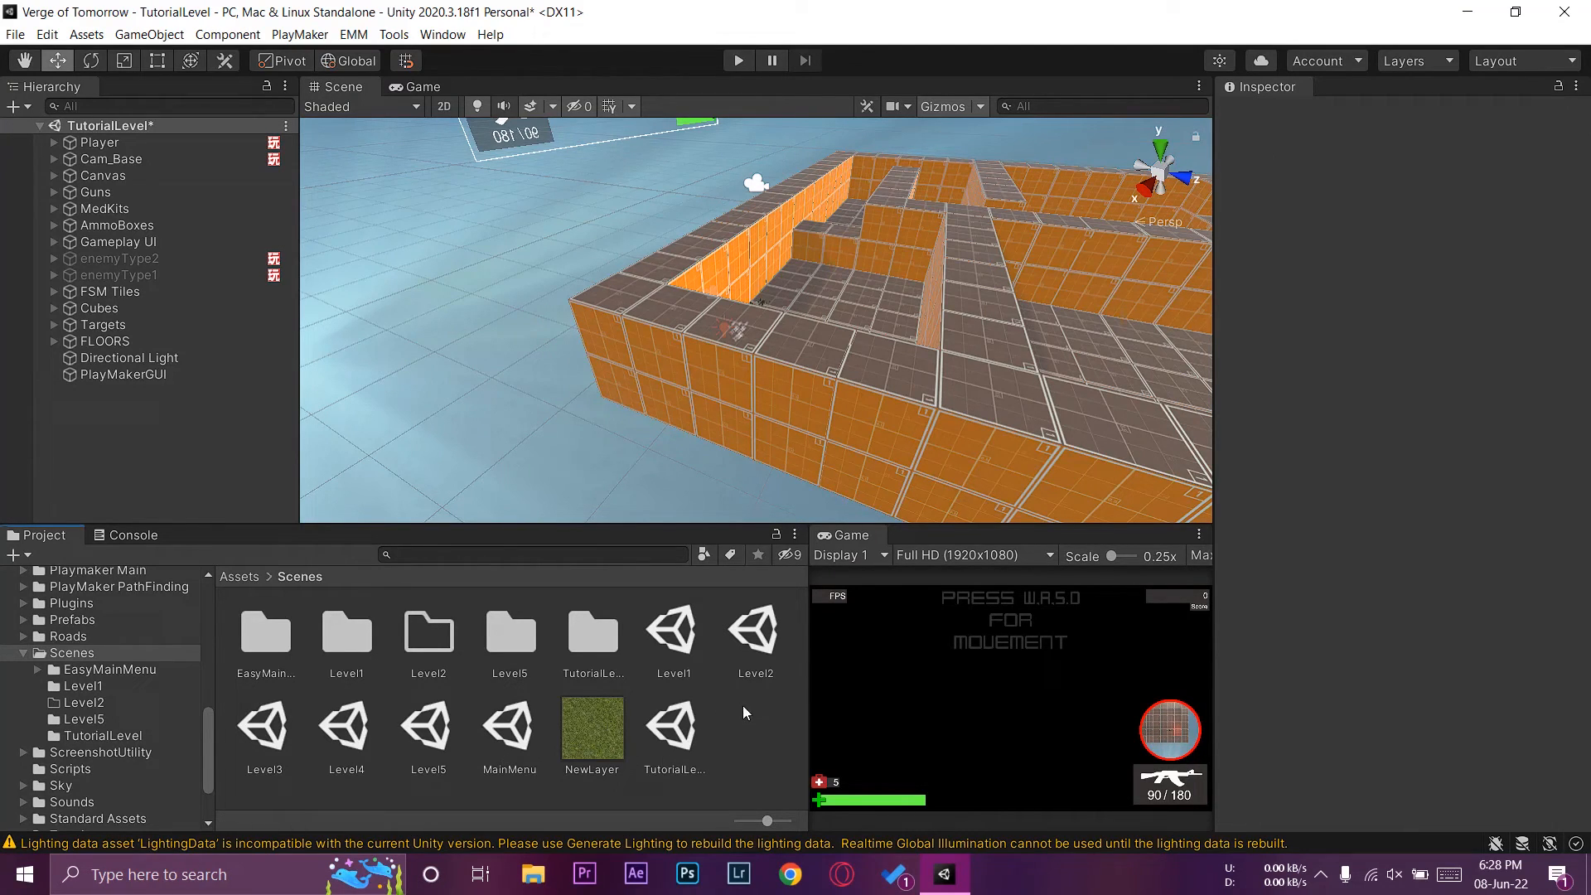
left_click(14, 33)
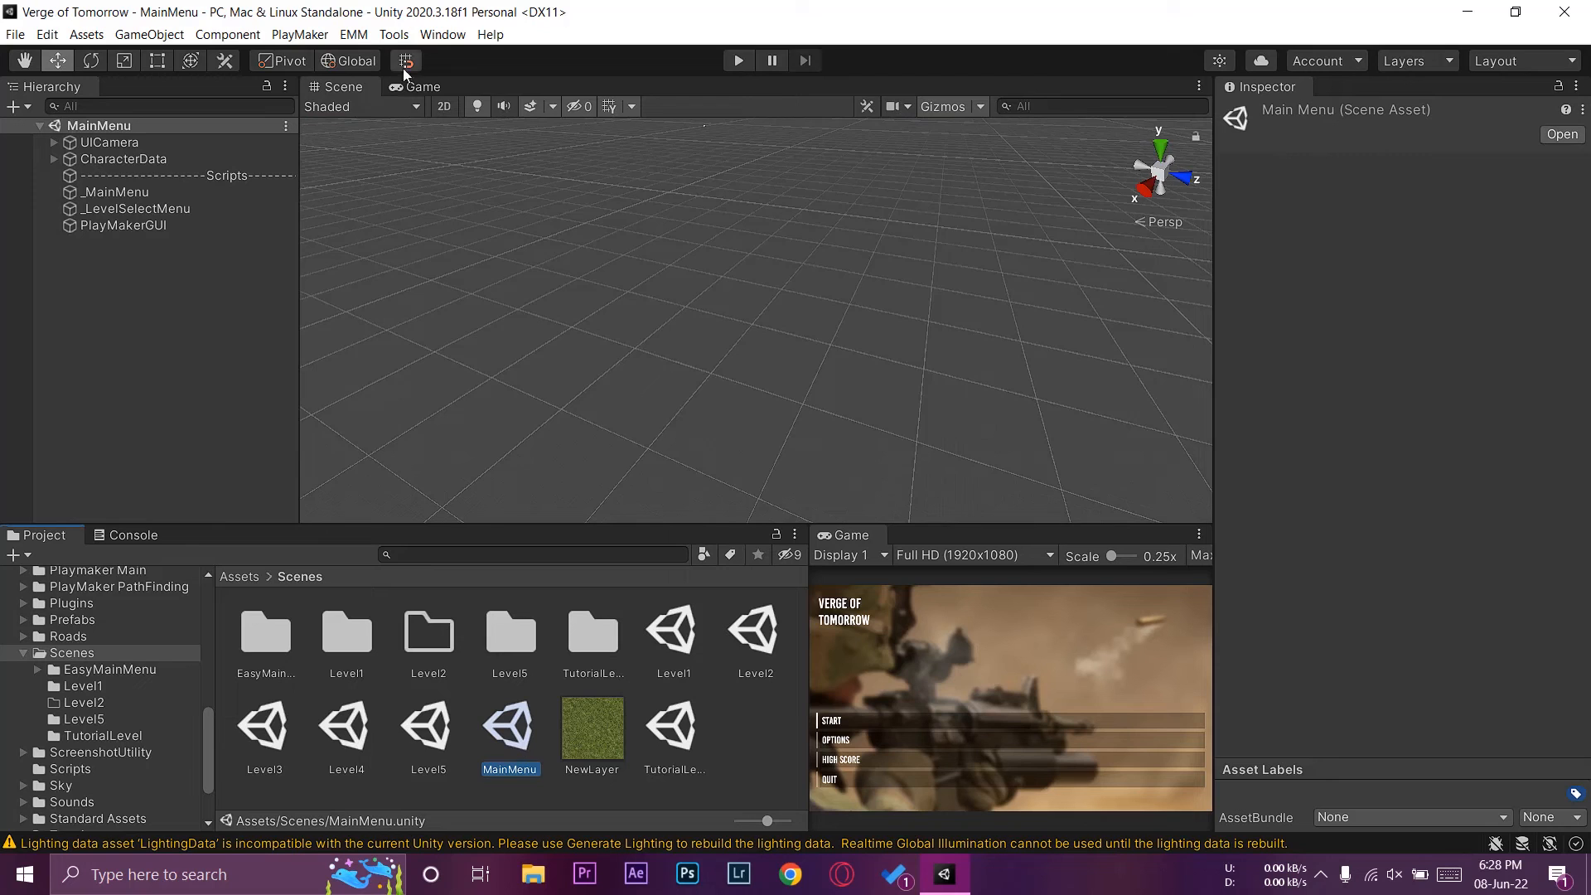
Play from the main menu through START, NEW GAME and PLAY LEVEL into the lit level
left_click(738, 60)
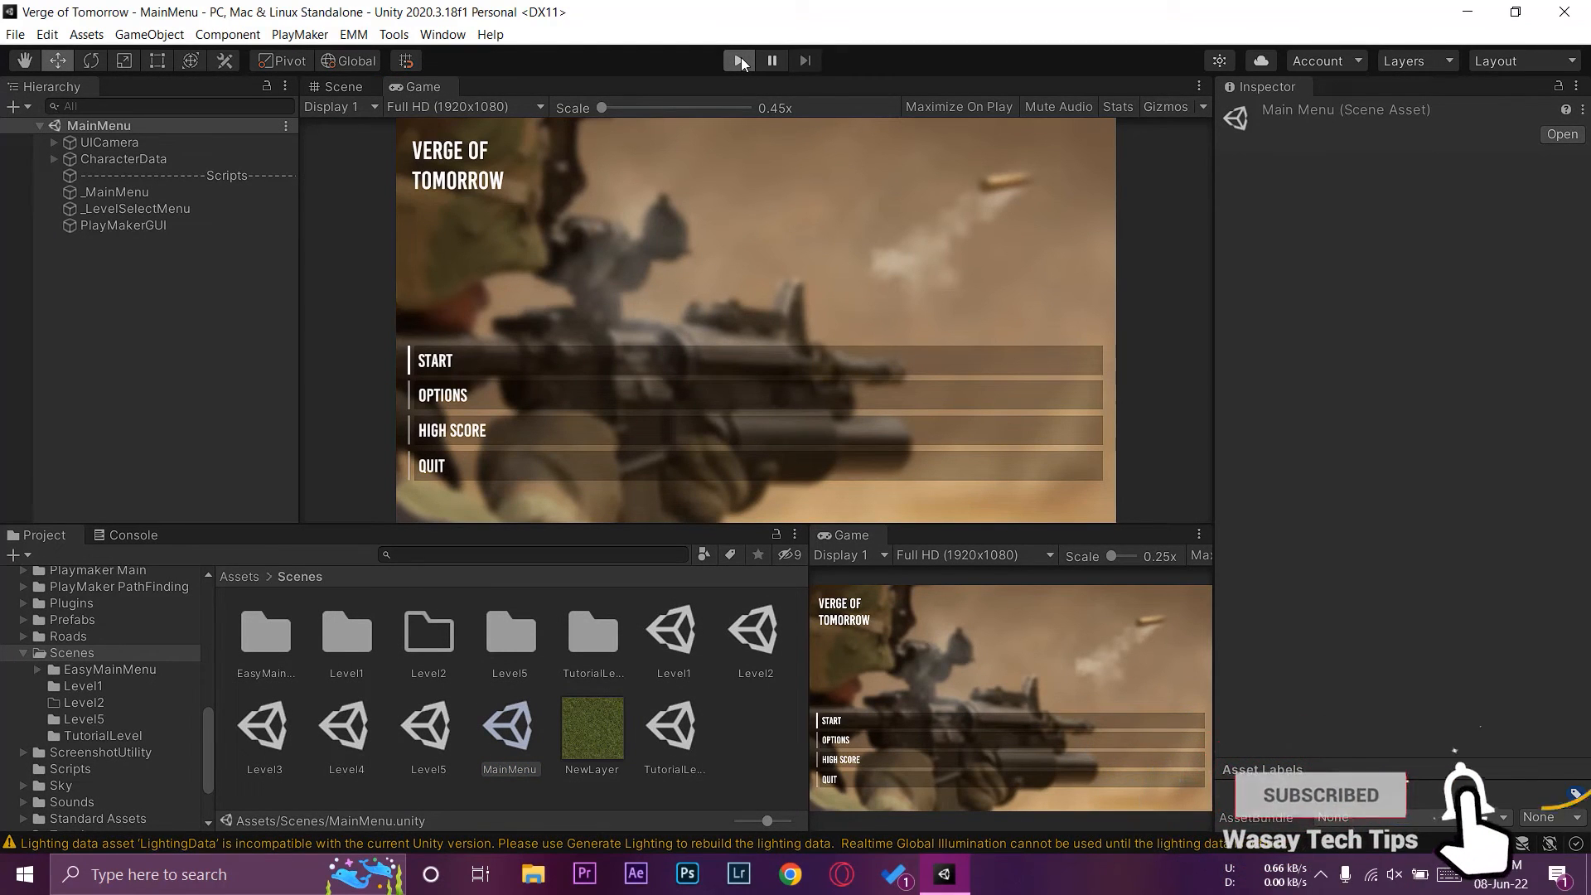
left_click(738, 60)
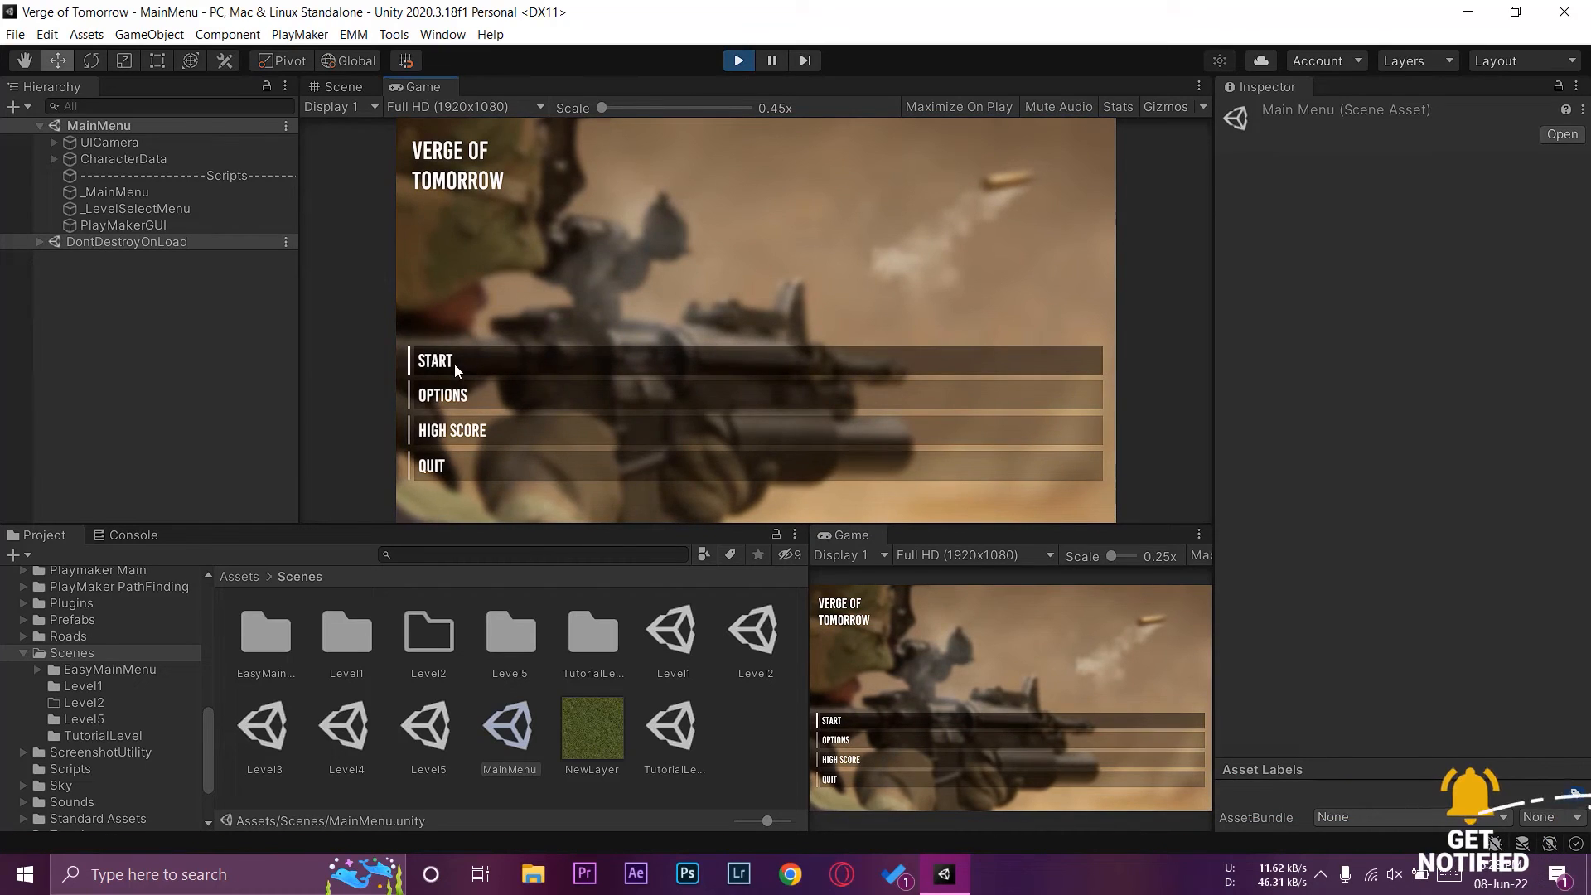
left_click(433, 360)
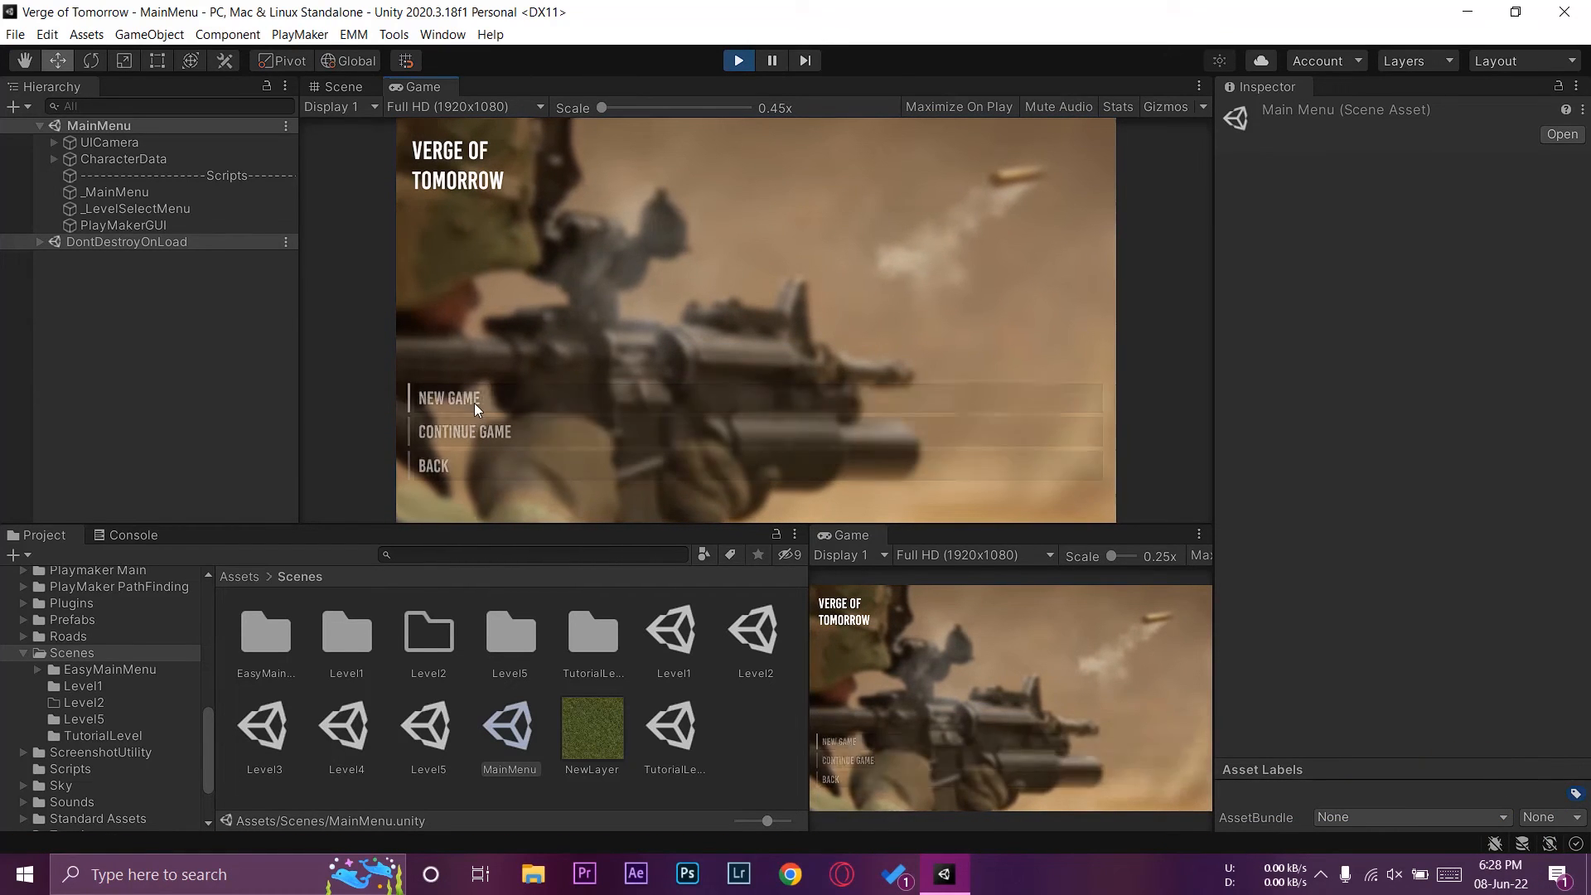
left_click(448, 397)
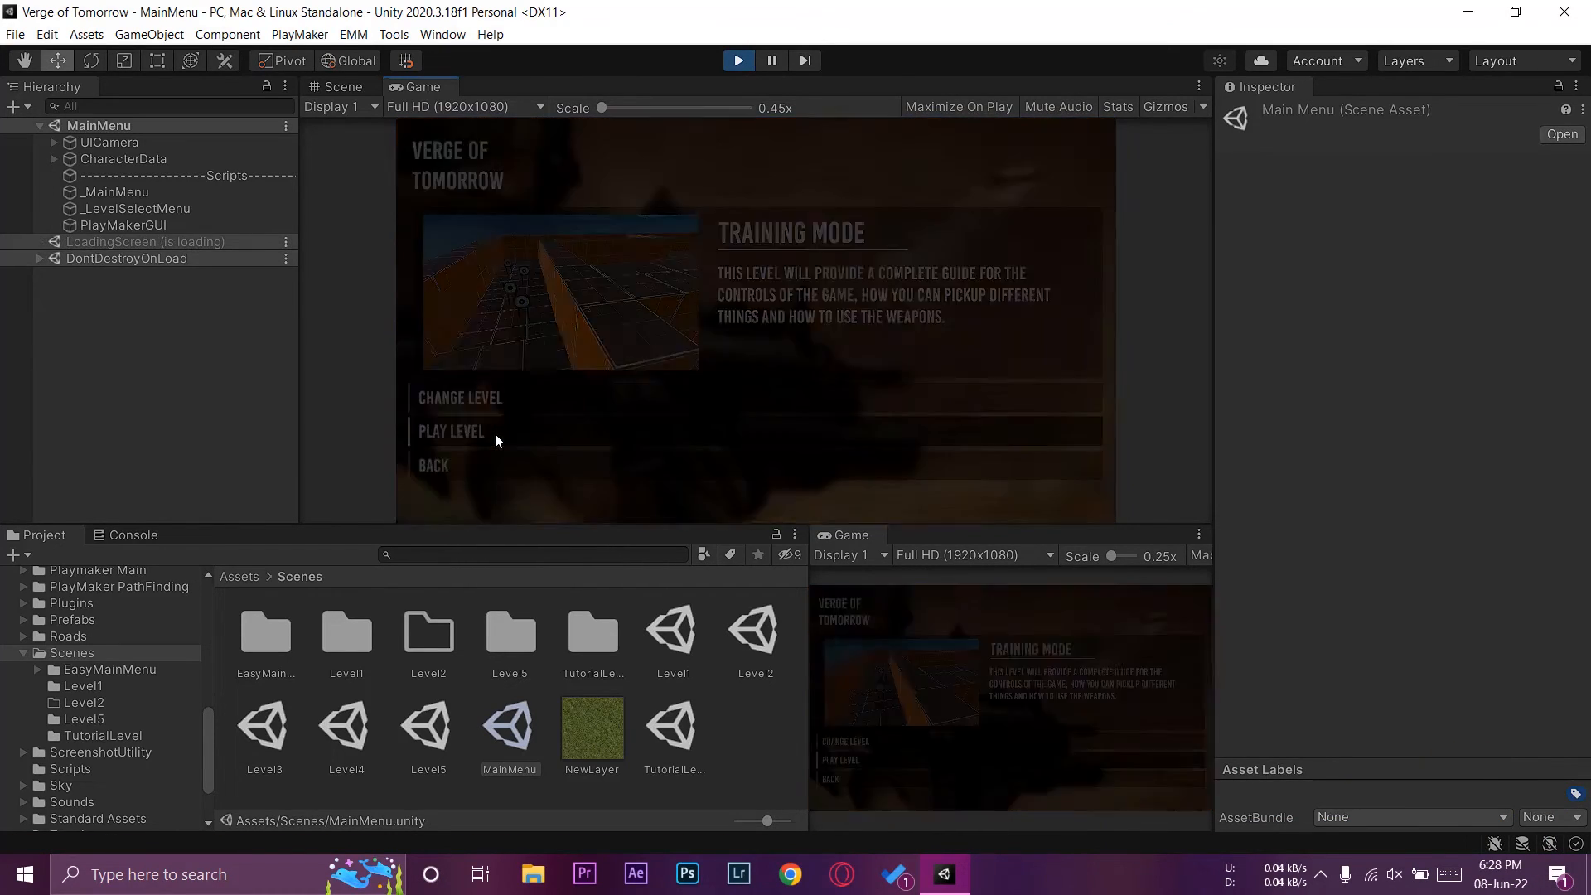
left_click(451, 430)
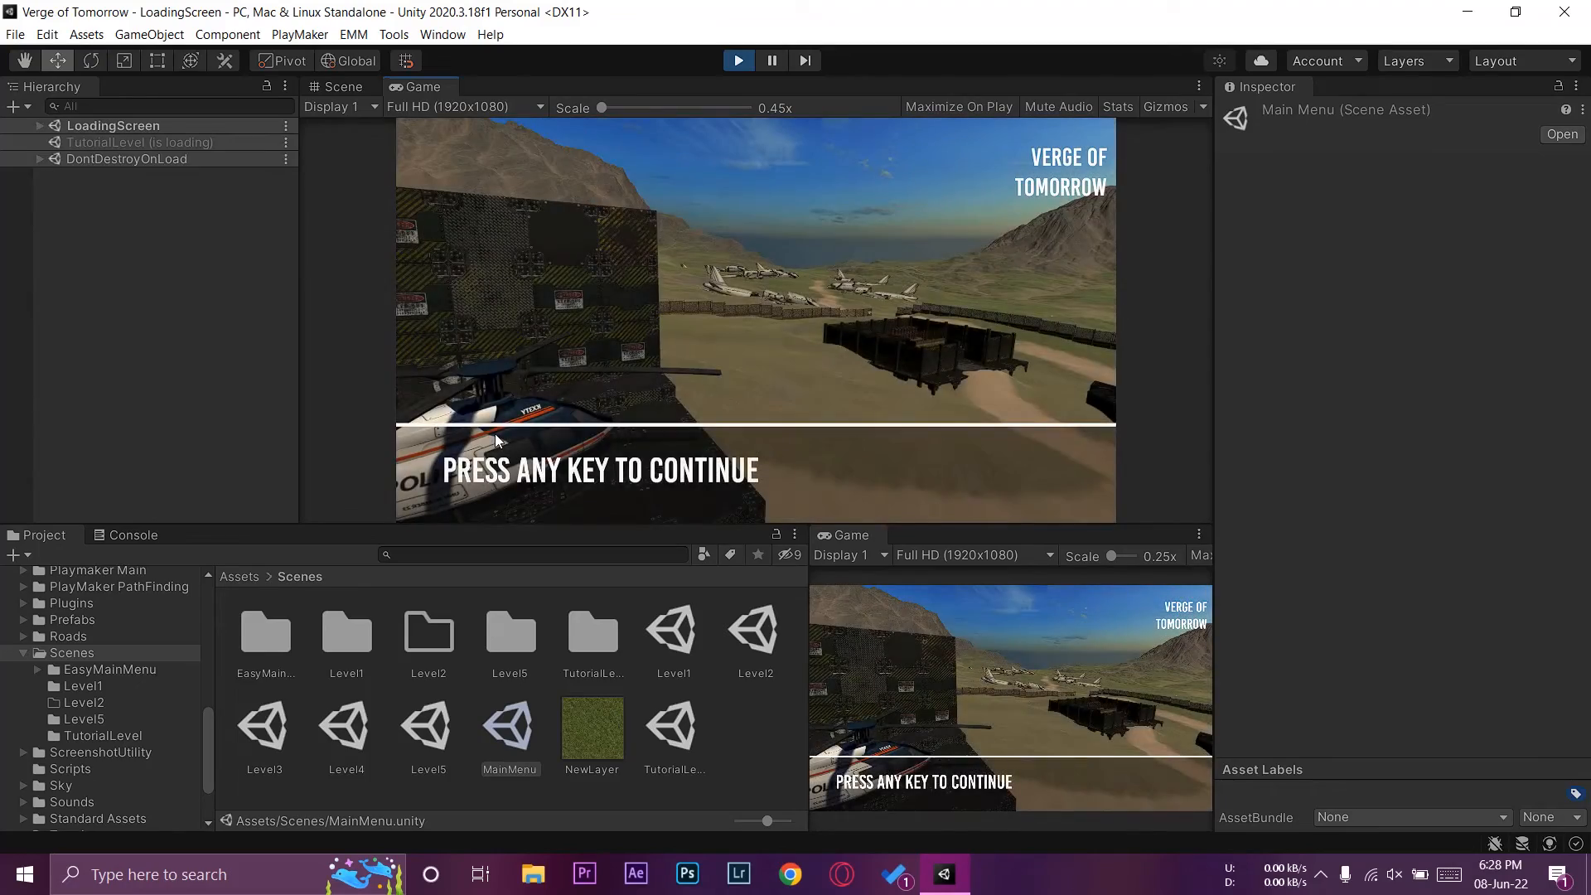